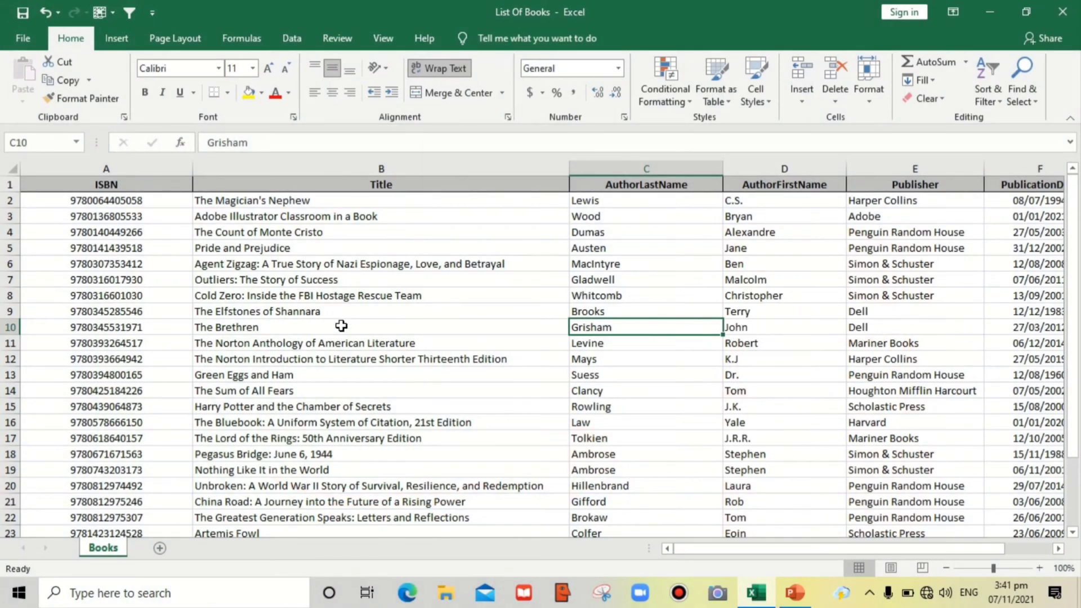
mouse_move(196, 511)
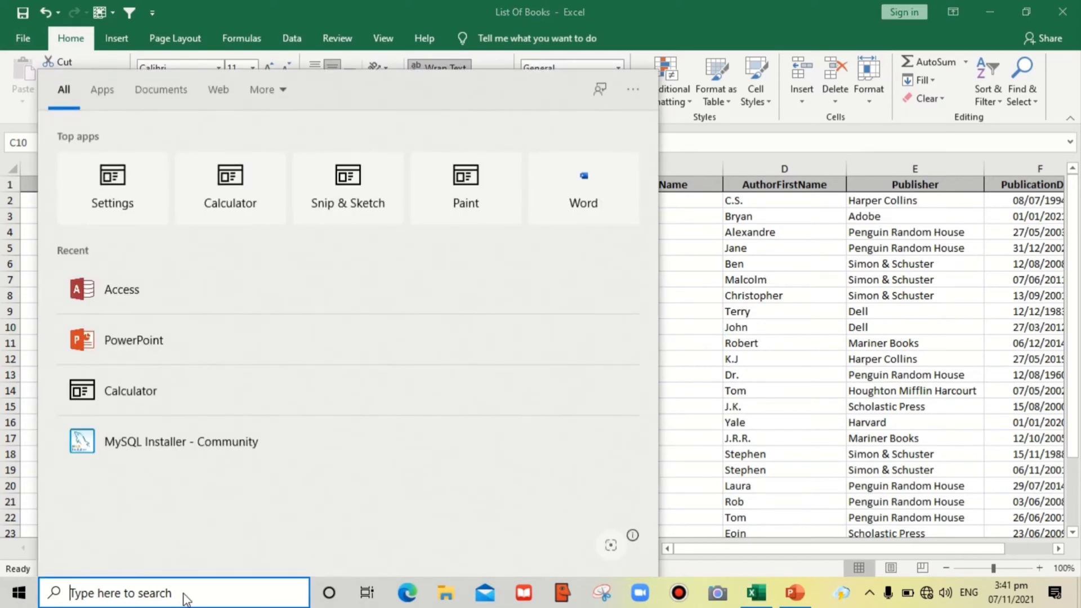
mouse_move(121, 289)
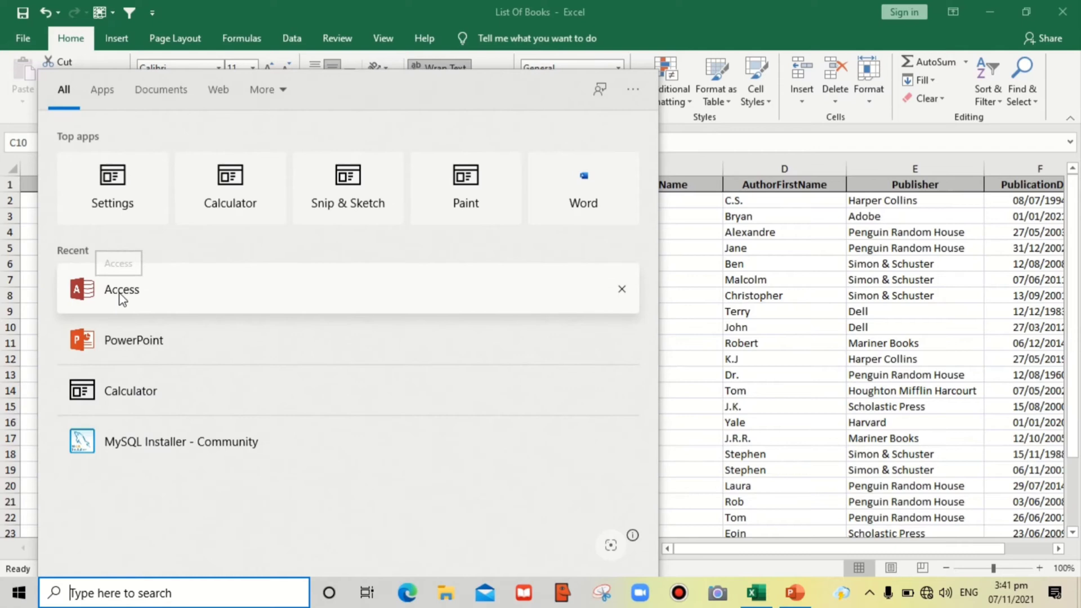
Step: Launch Access and create a new blank database named Books
left_click(121, 289)
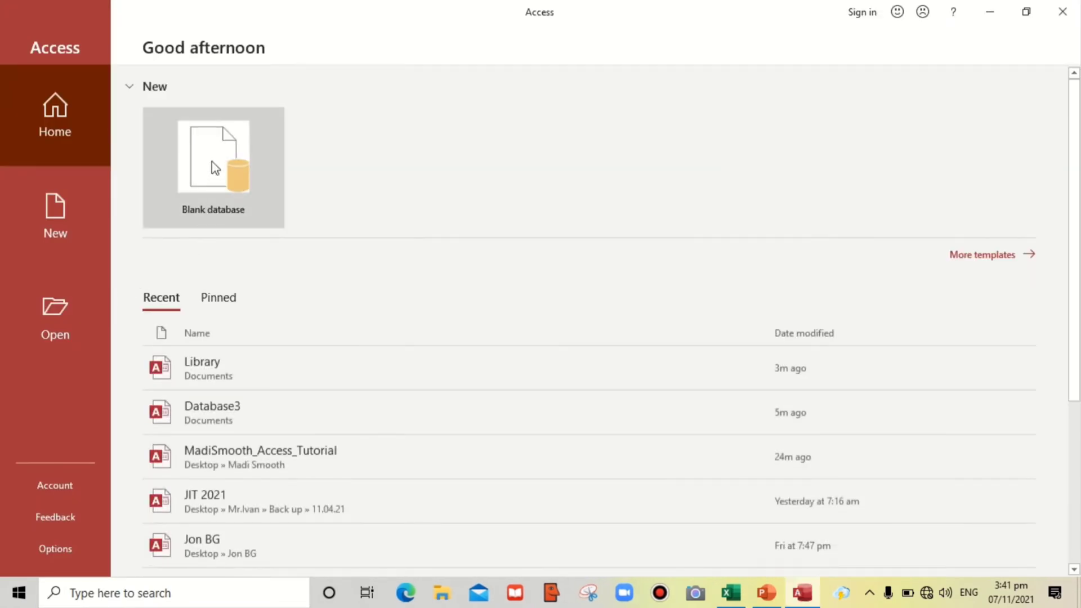
left_click(213, 165)
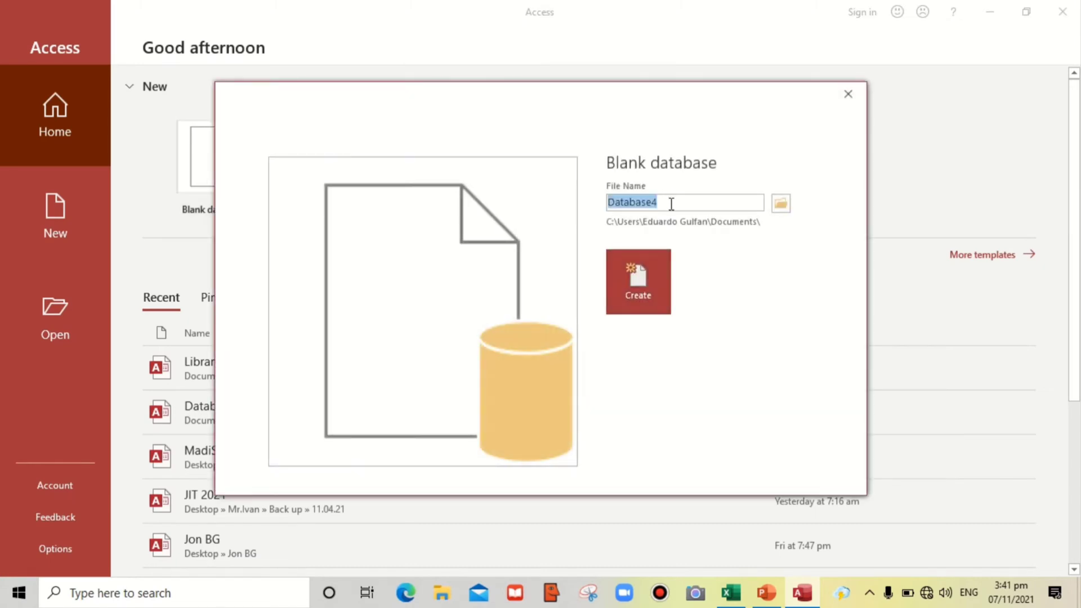
type("B")
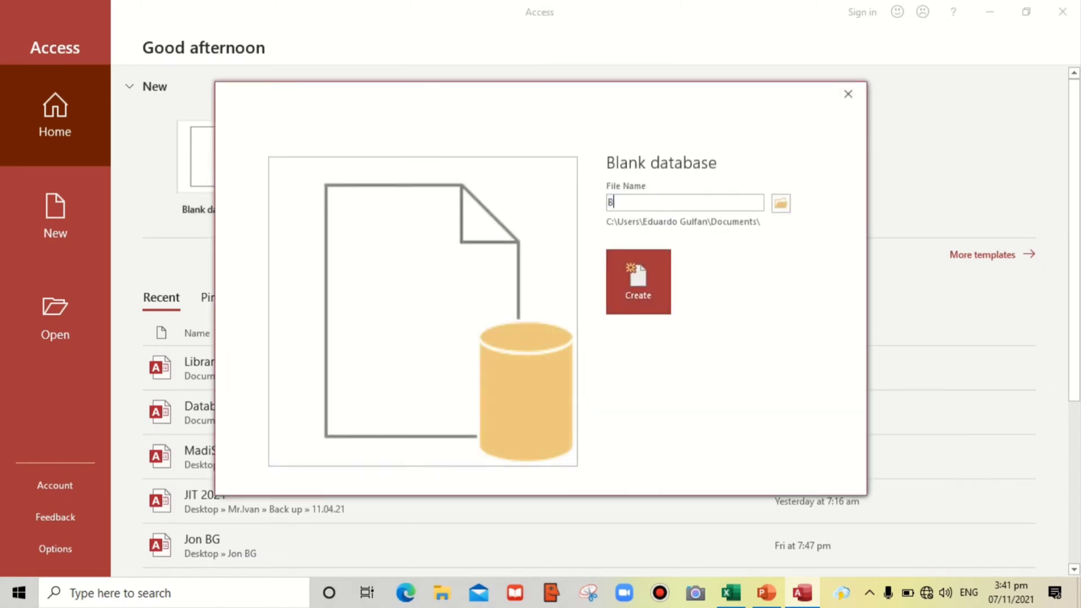
type("ooks")
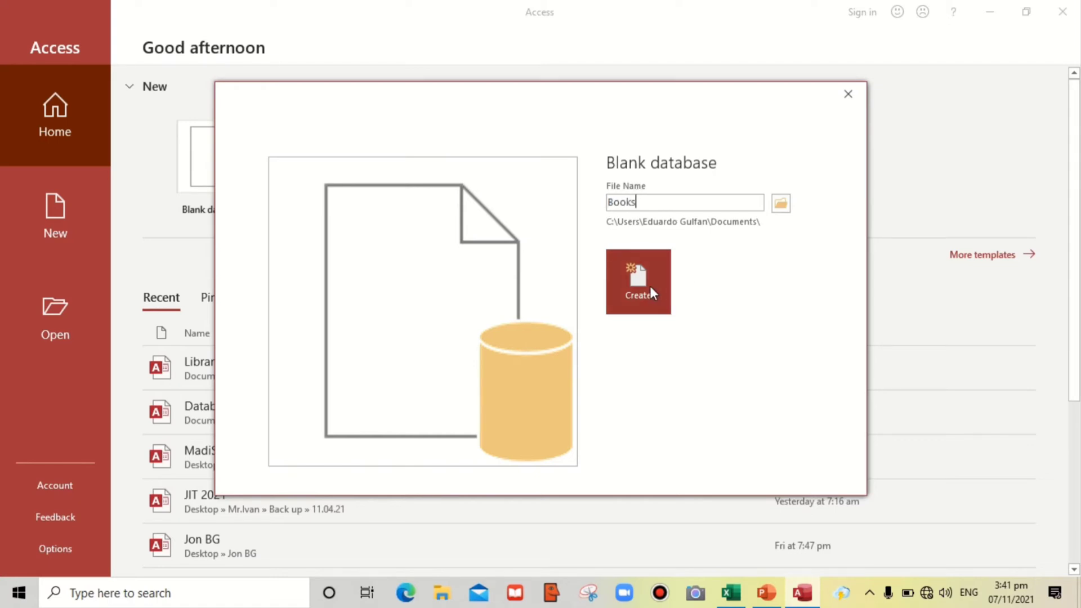
left_click(637, 282)
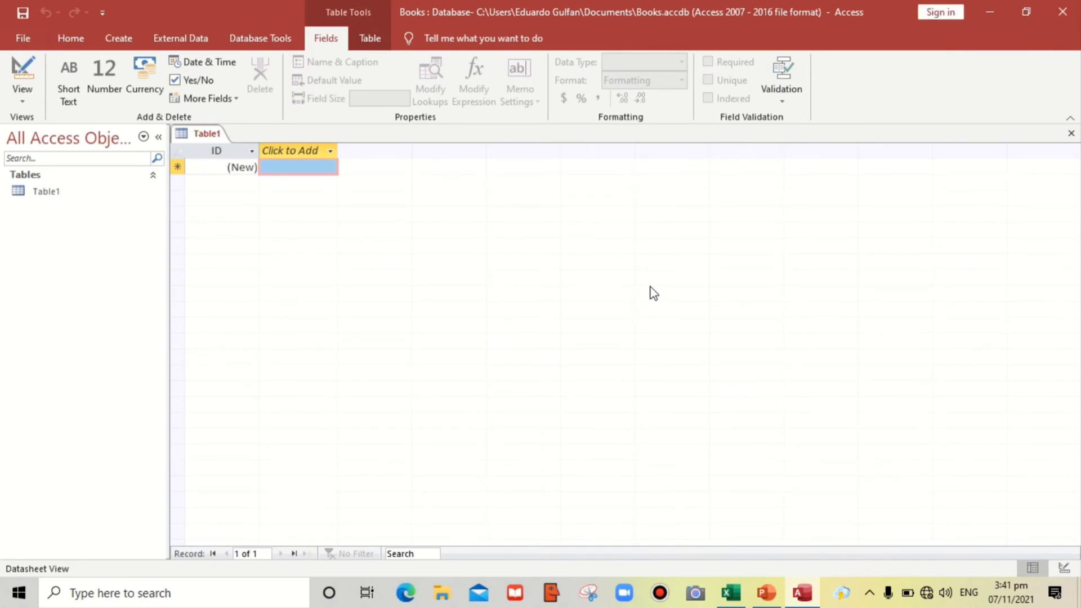
mouse_move(434, 26)
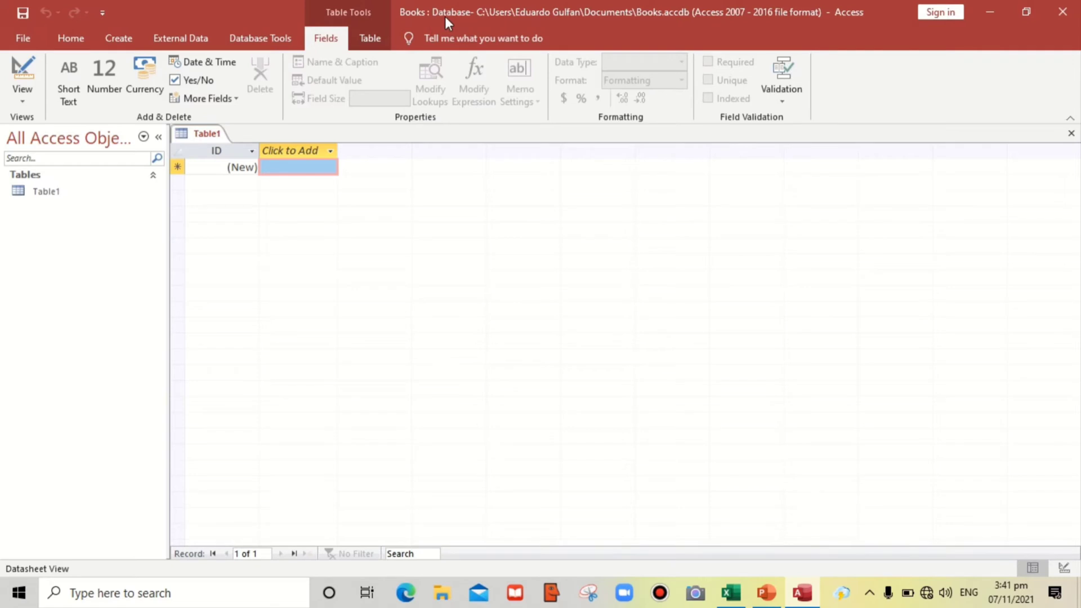
mouse_move(334, 191)
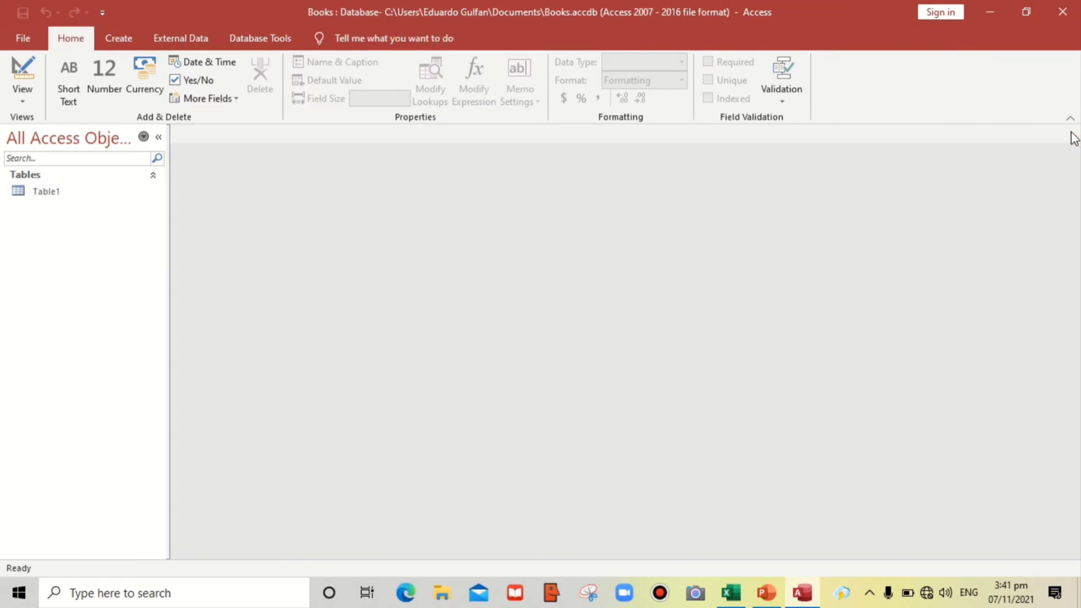
Step: Start a new Excel data source import from External Data
left_click(69, 39)
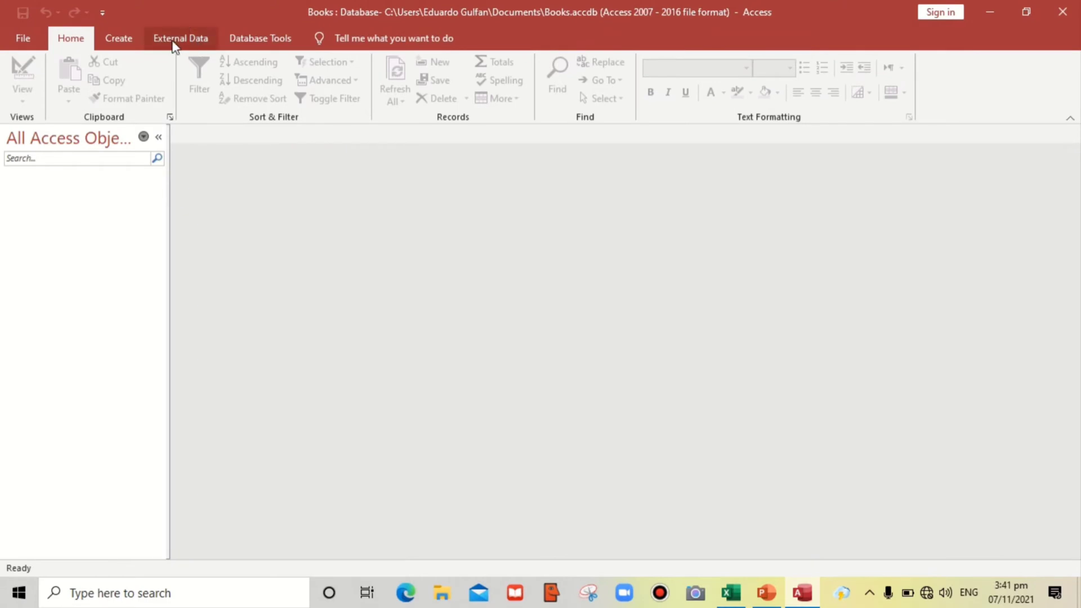
left_click(180, 38)
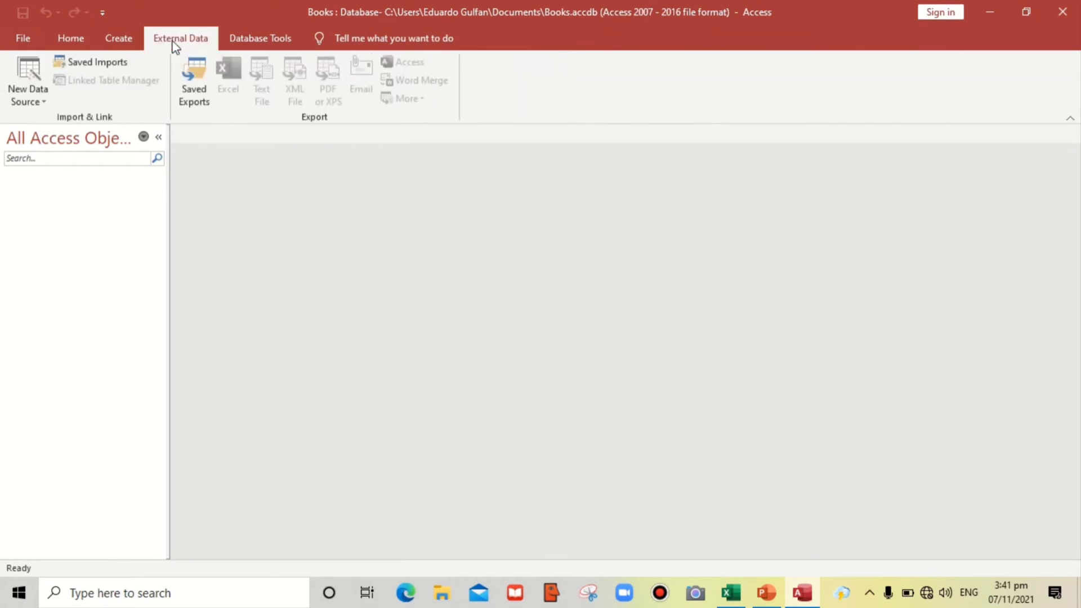
mouse_move(27, 82)
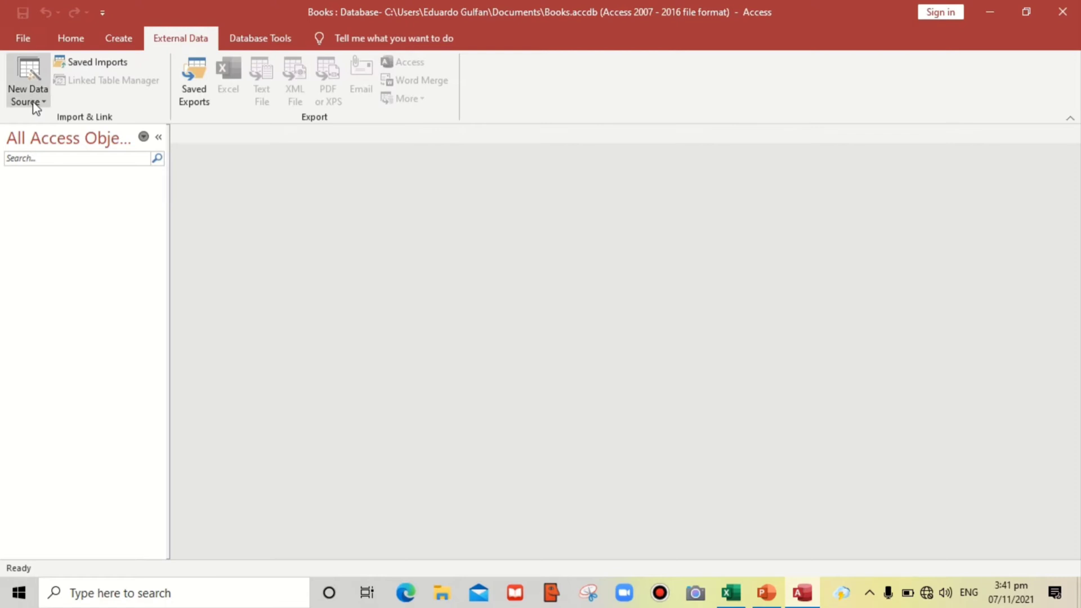
left_click(27, 81)
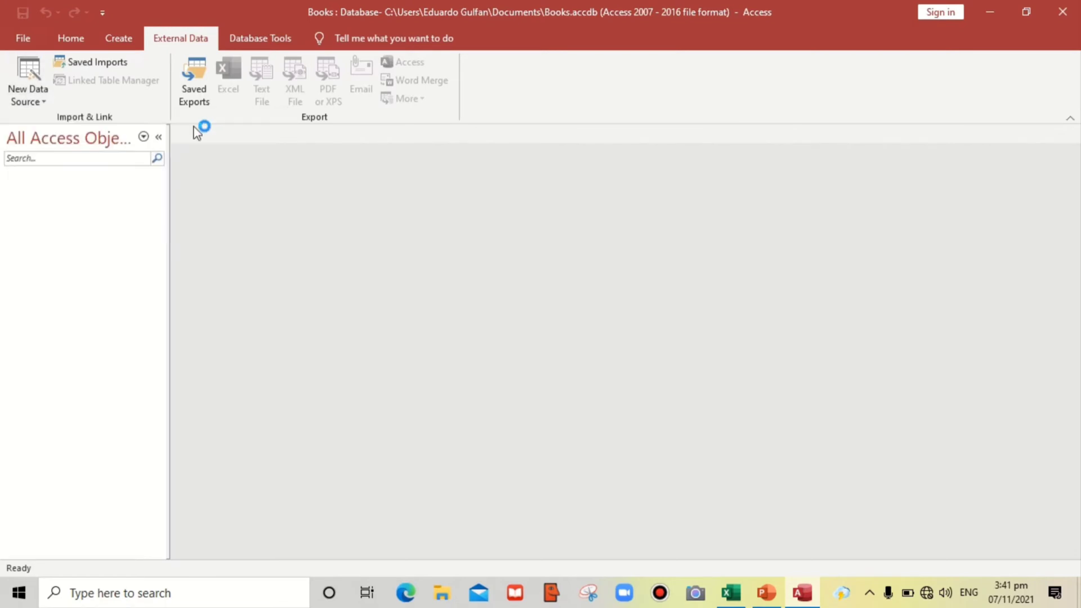
left_click(229, 76)
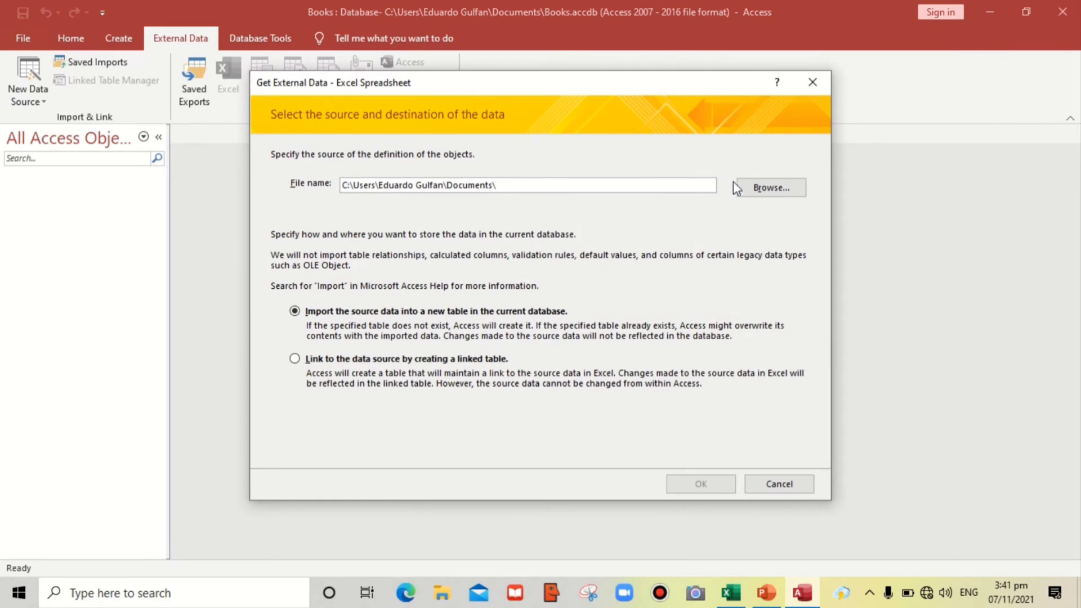
Step: Choose List Of Books.xlsx from the Desktop as the source, importing into a new table
left_click(768, 188)
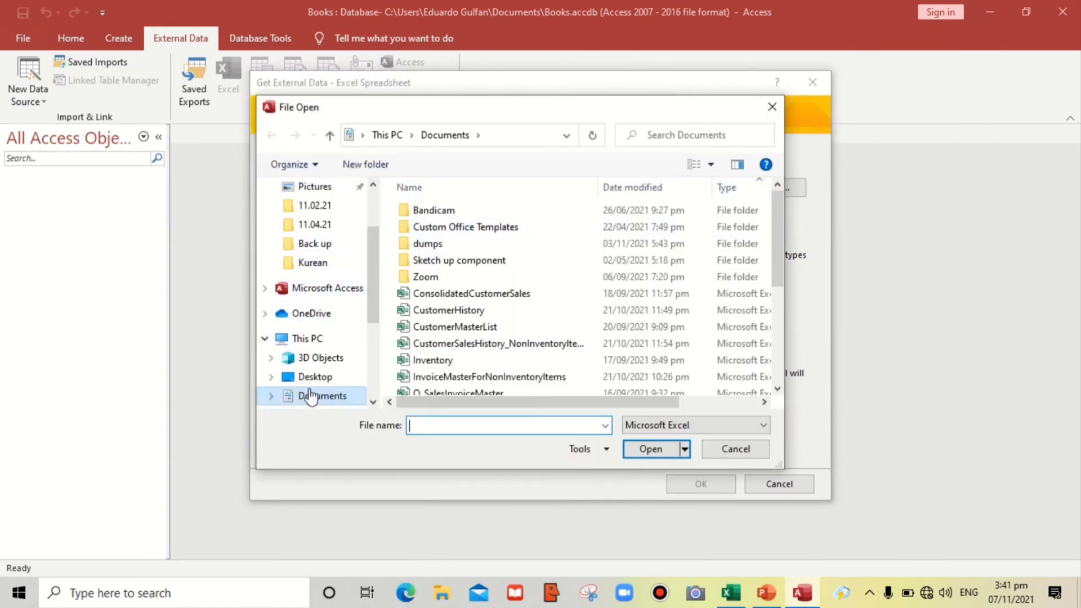
left_click(314, 376)
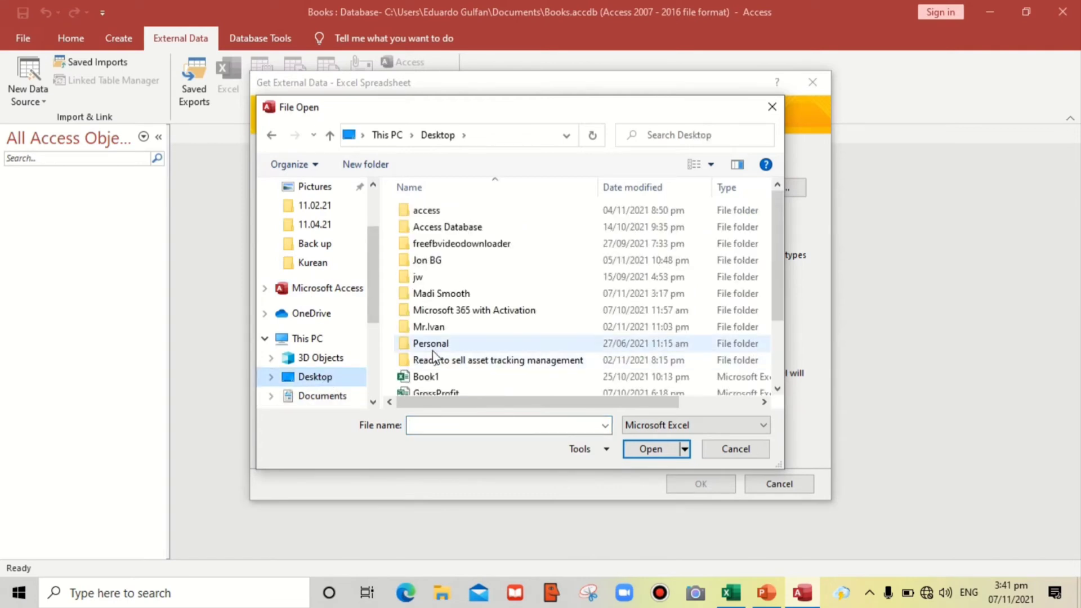
left_click(441, 318)
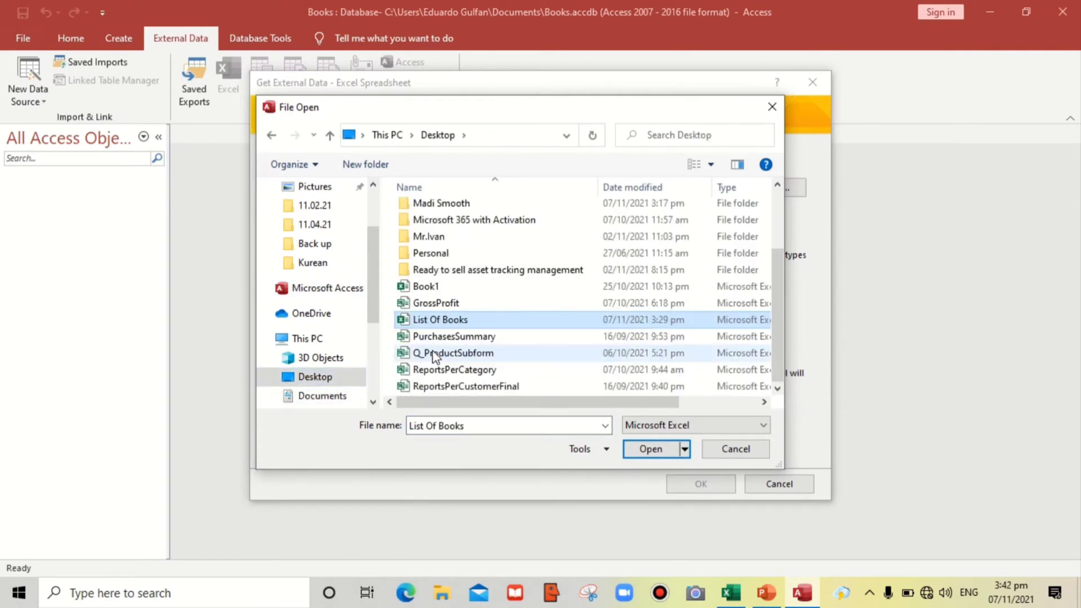
left_click(649, 450)
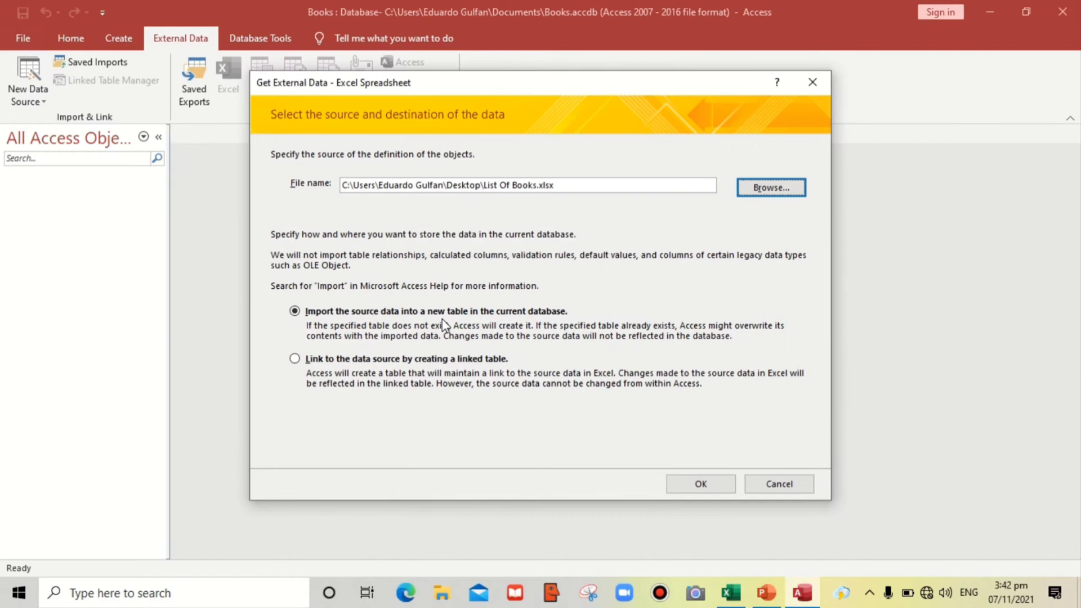
mouse_move(305, 459)
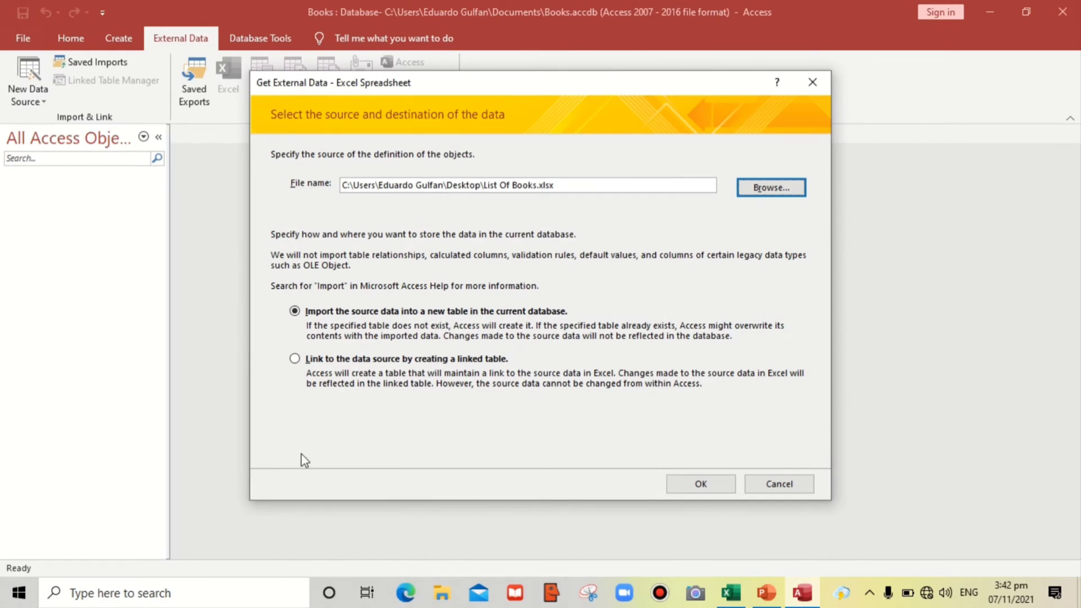
mouse_move(257, 332)
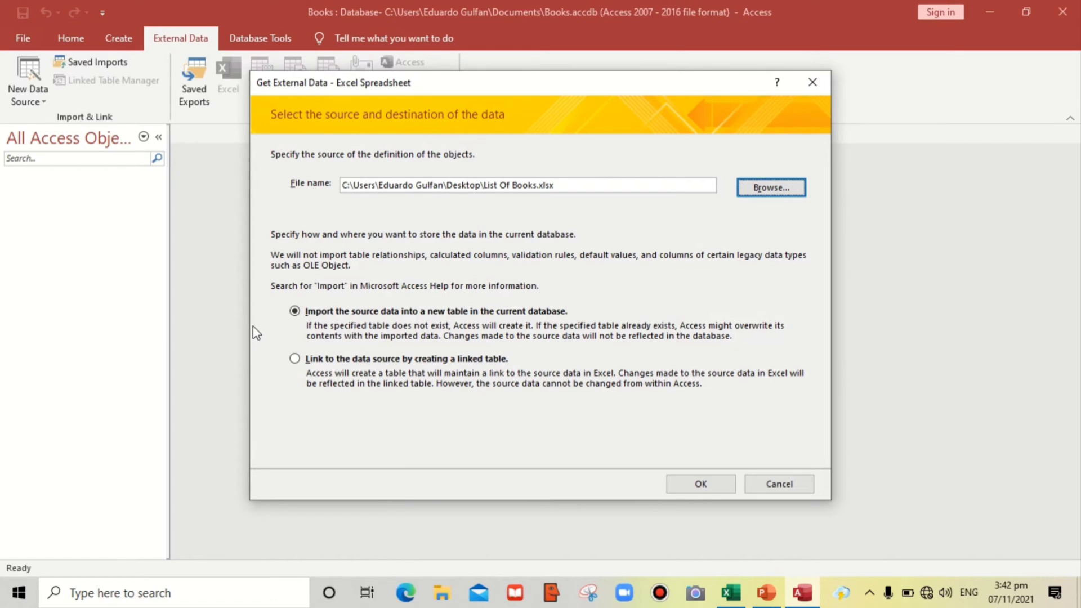
mouse_move(314, 378)
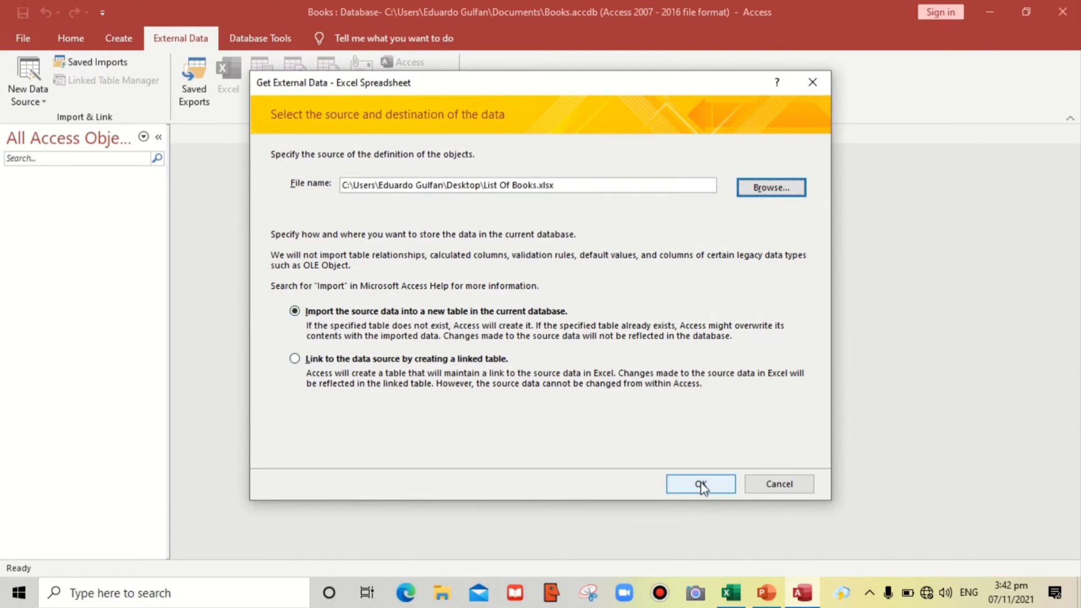
Step: Begin the import wizard using the first row as column headings
left_click(699, 483)
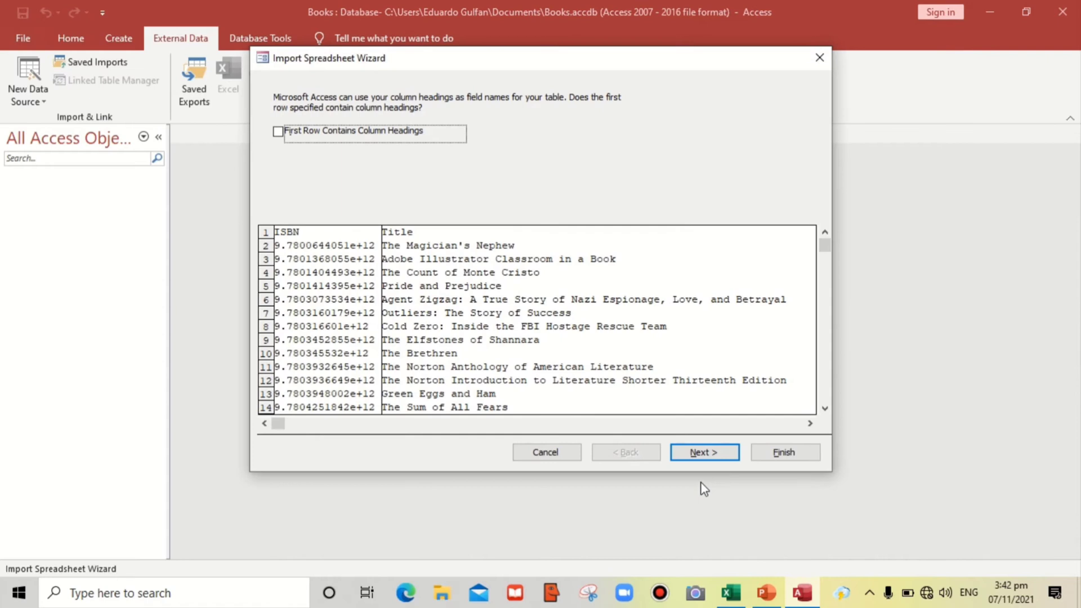
mouse_move(556, 326)
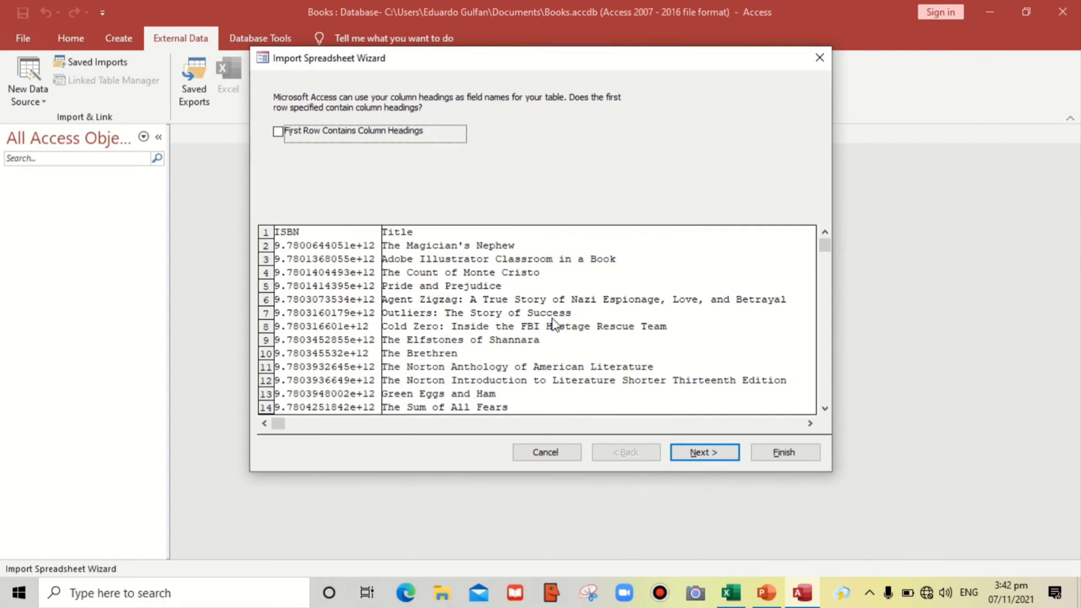
mouse_move(298, 170)
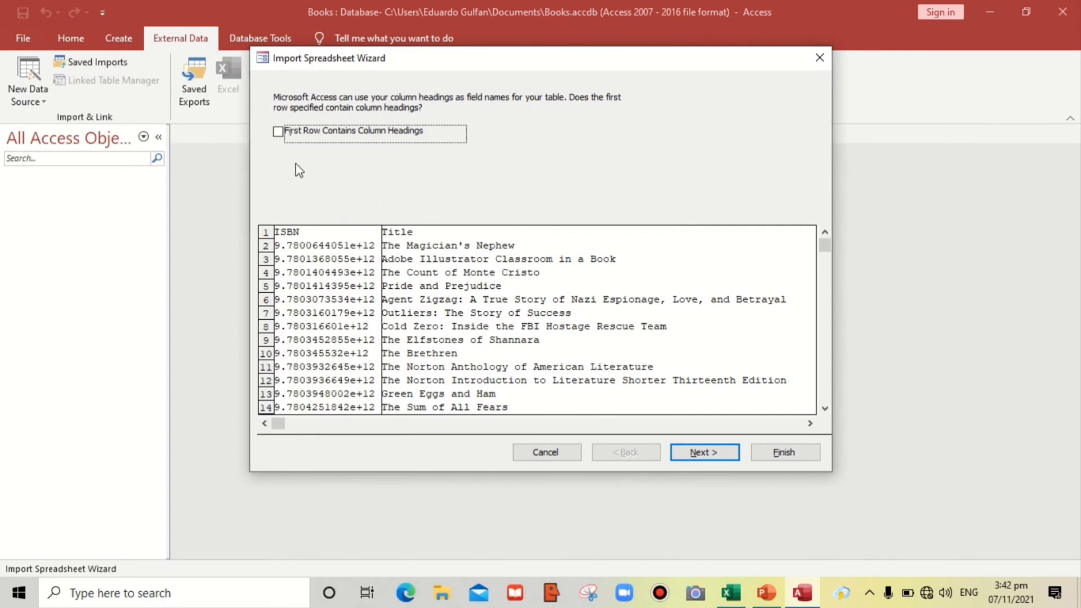
mouse_move(397, 152)
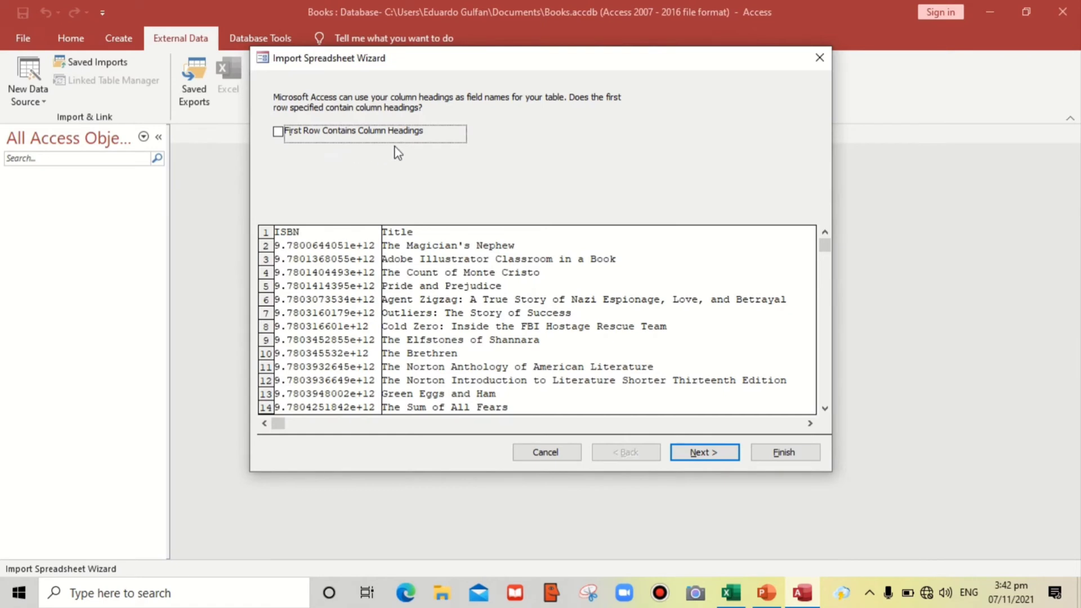
mouse_move(283, 267)
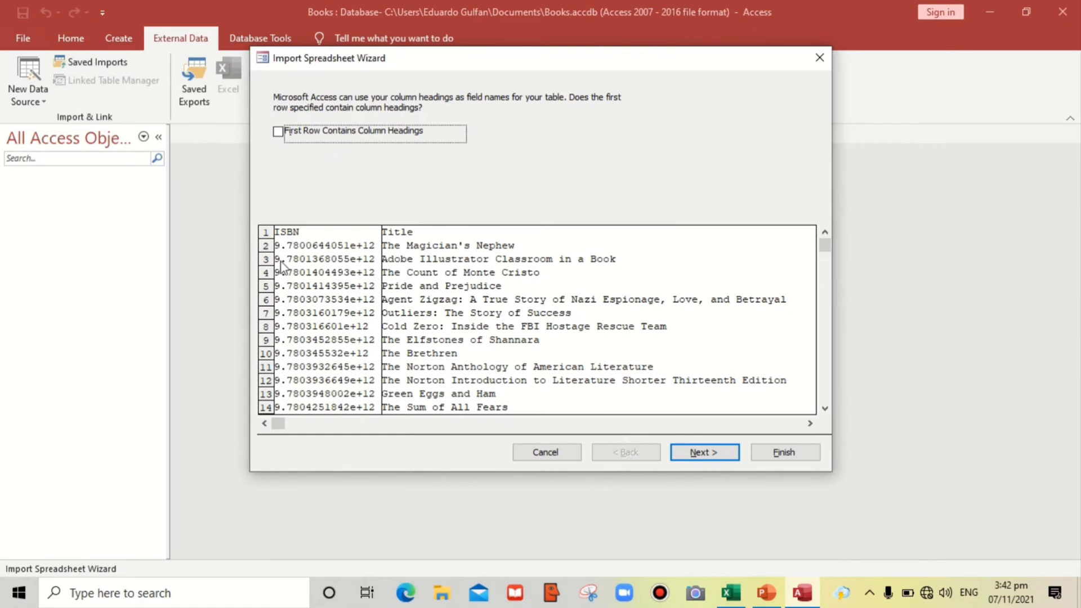
left_click(277, 132)
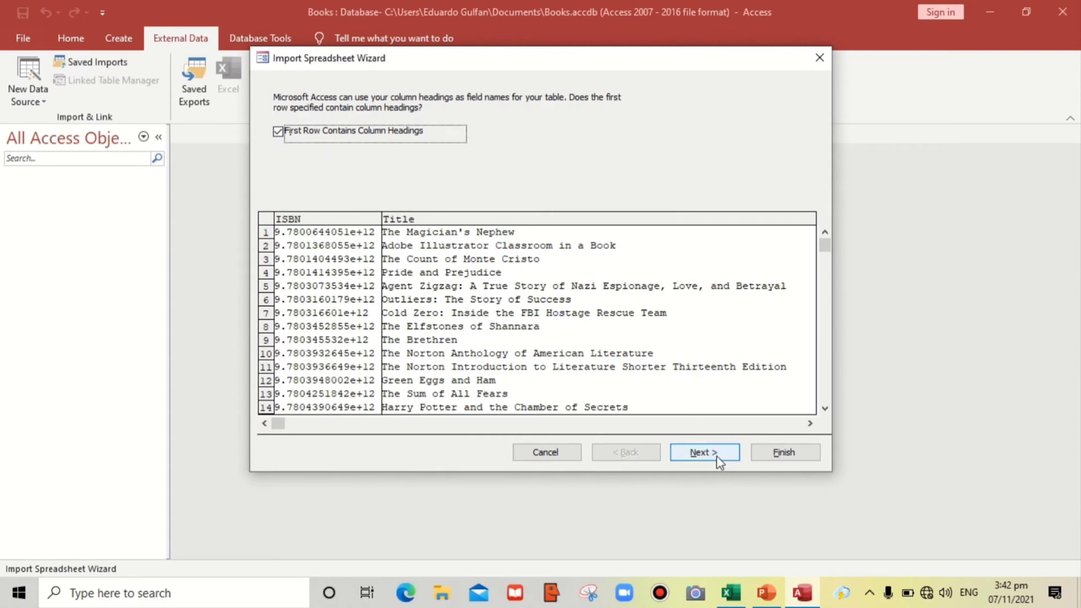
left_click(702, 452)
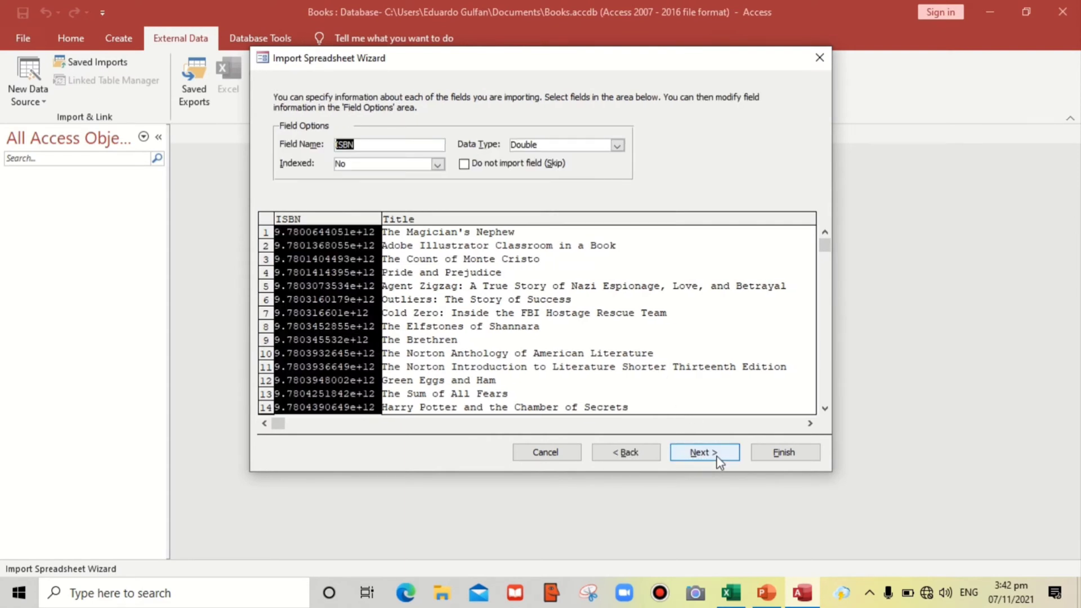
left_click(702, 453)
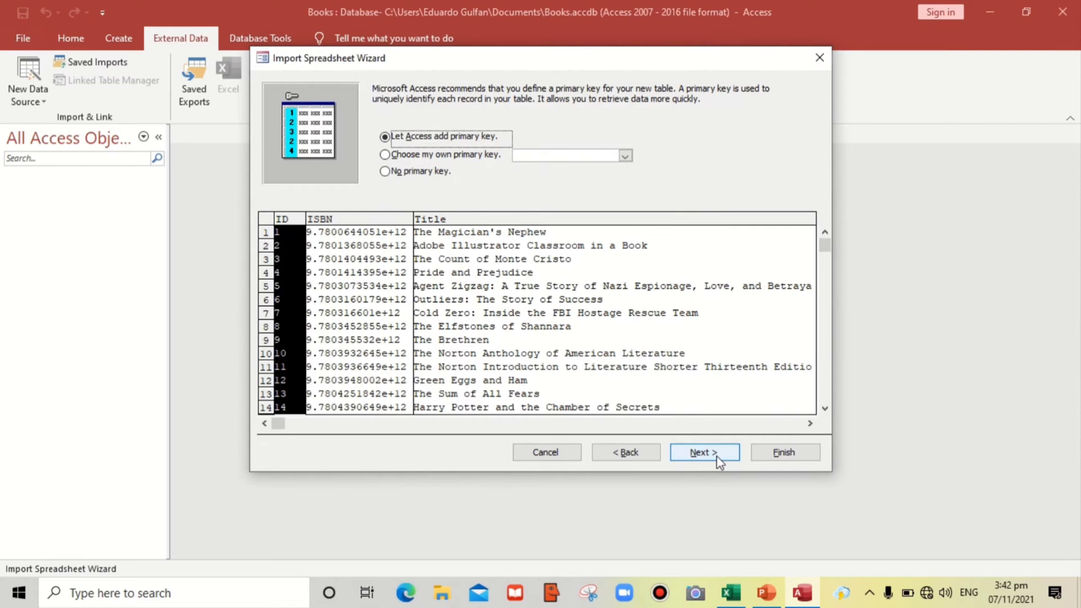
mouse_move(409, 198)
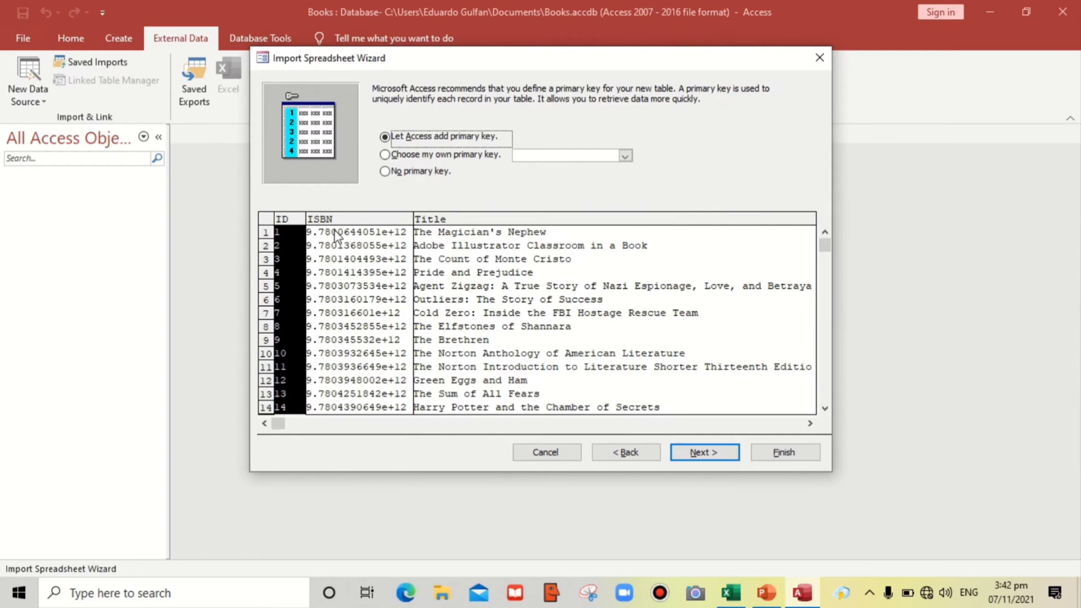
Step: Import with no primary key and finish creating the Books table
left_click(385, 171)
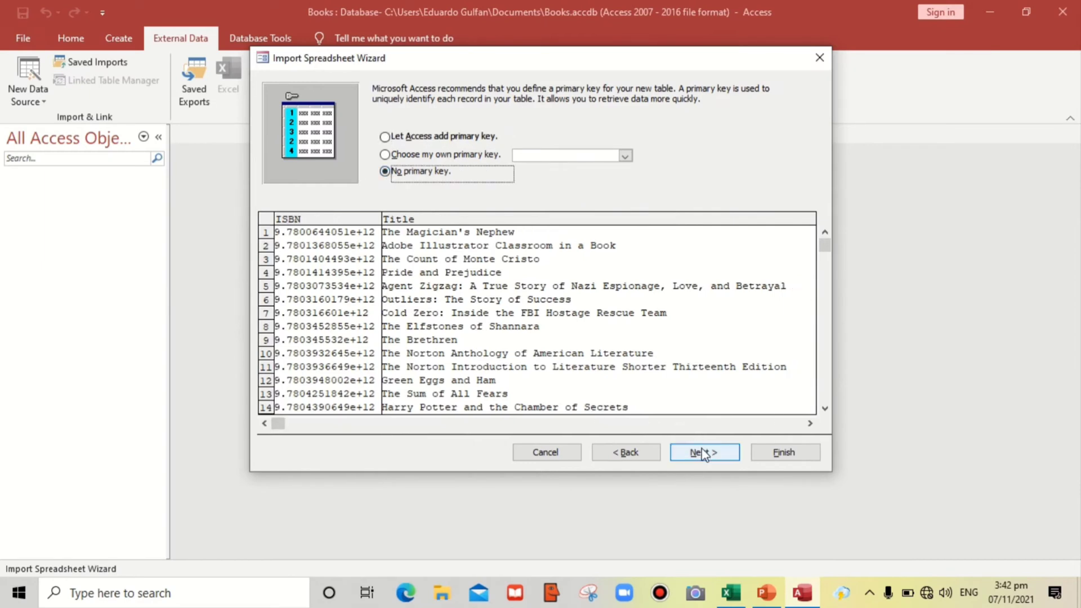
left_click(704, 452)
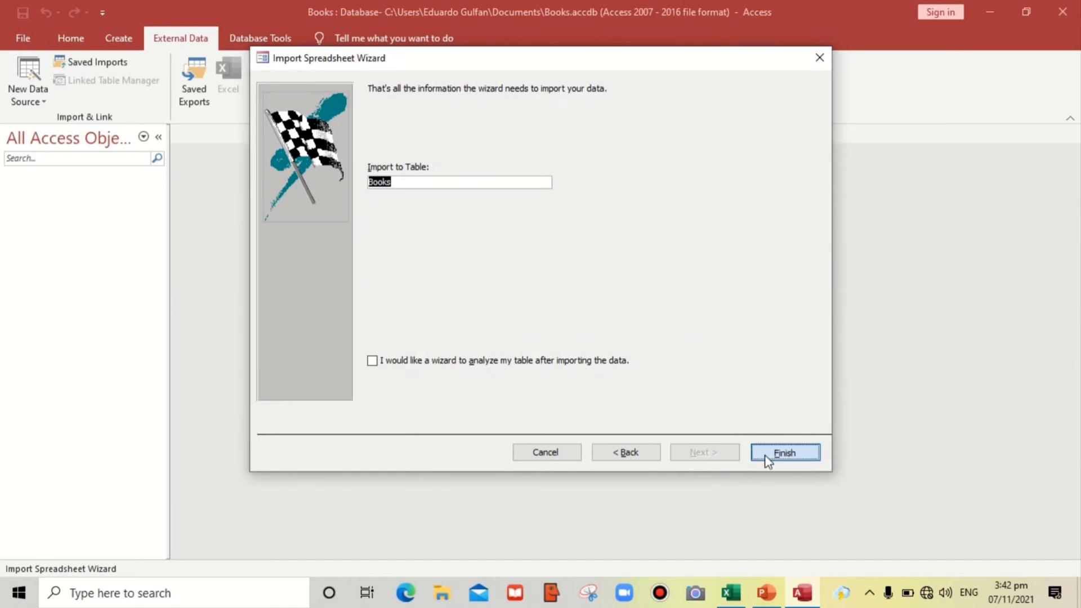
left_click(785, 452)
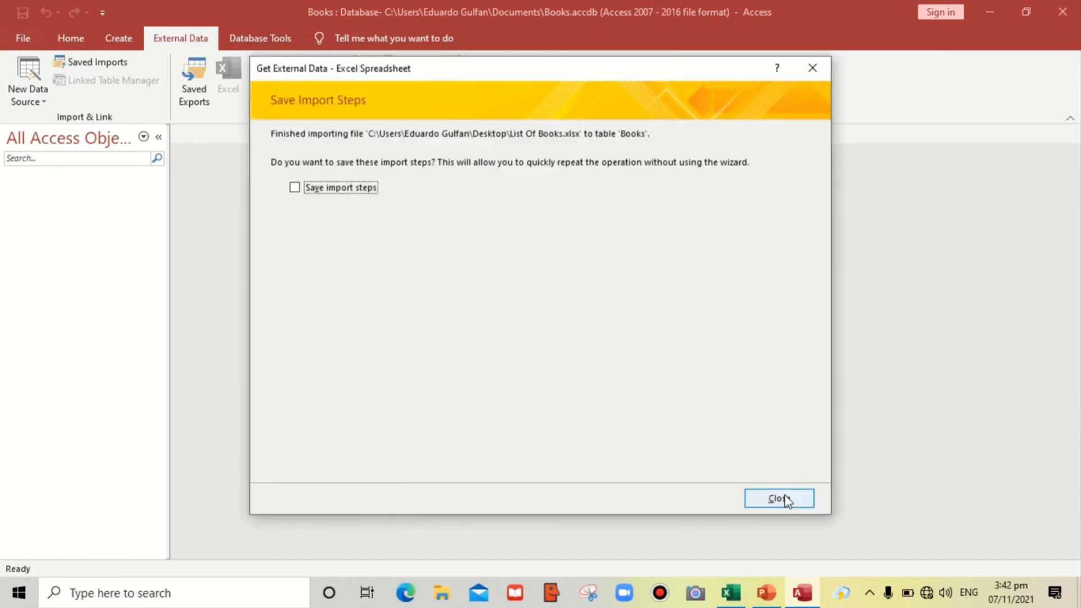
Step: Open the Books table, widen the ISBN column and compare its 25 records with the Excel sheet
left_click(779, 498)
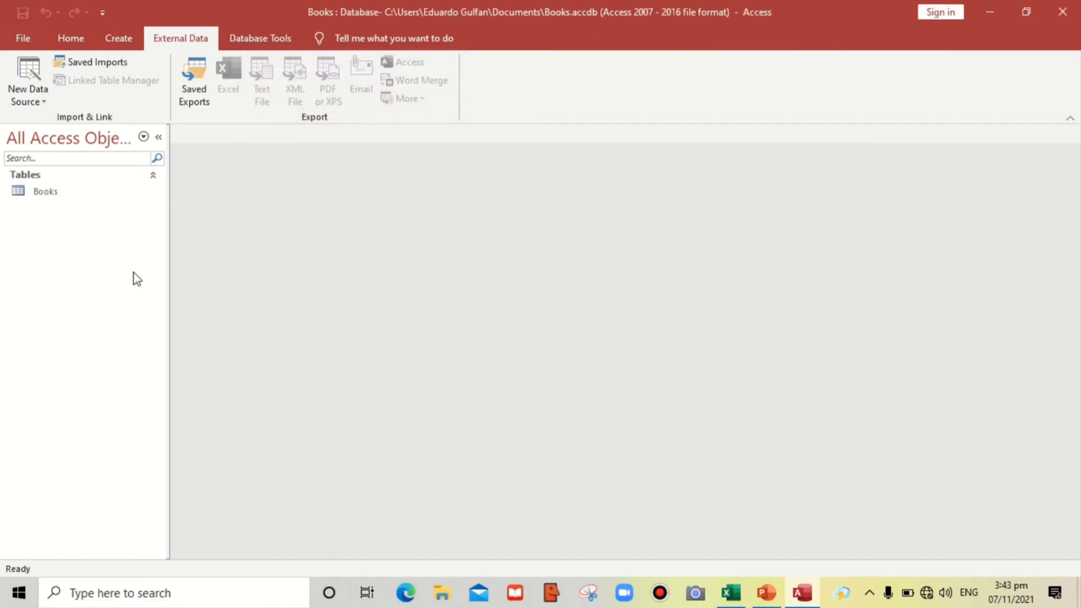
mouse_move(45, 191)
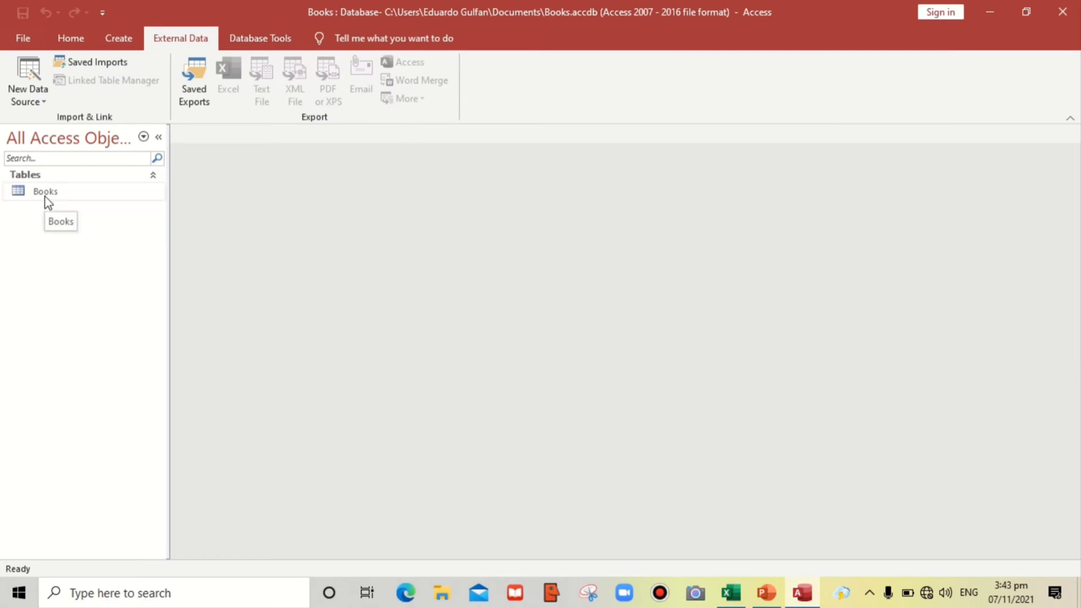
mouse_move(57, 201)
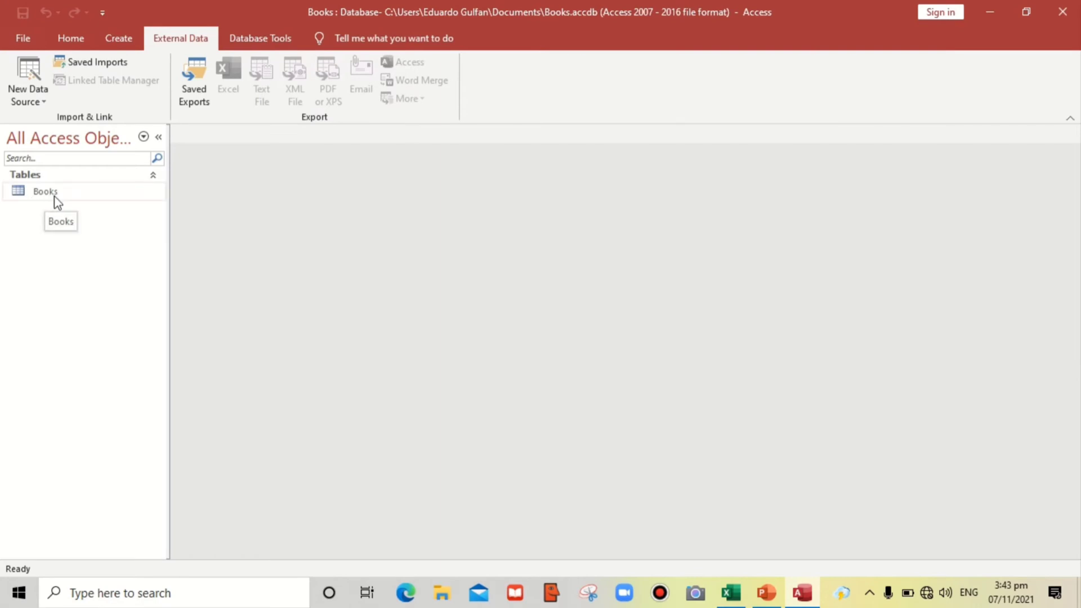
double_click(45, 192)
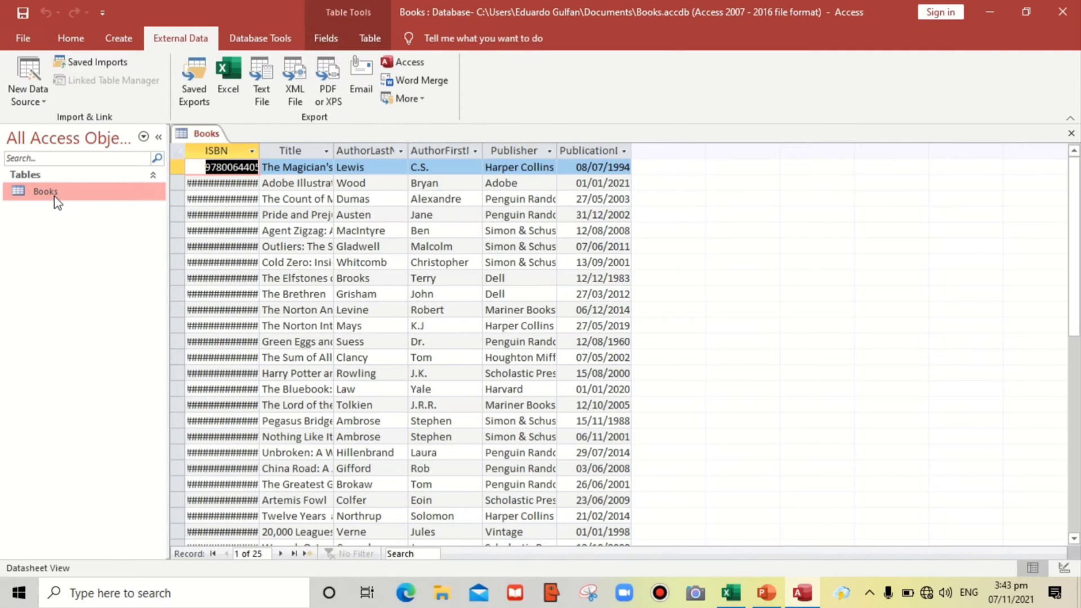
mouse_move(260, 151)
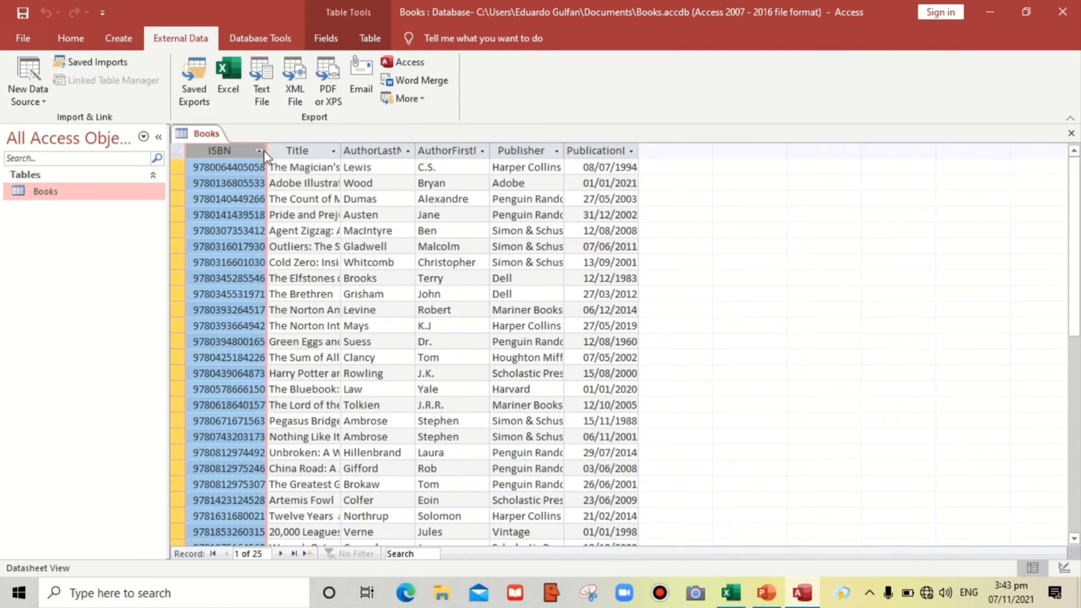
left_click_drag(268, 150, 310, 150)
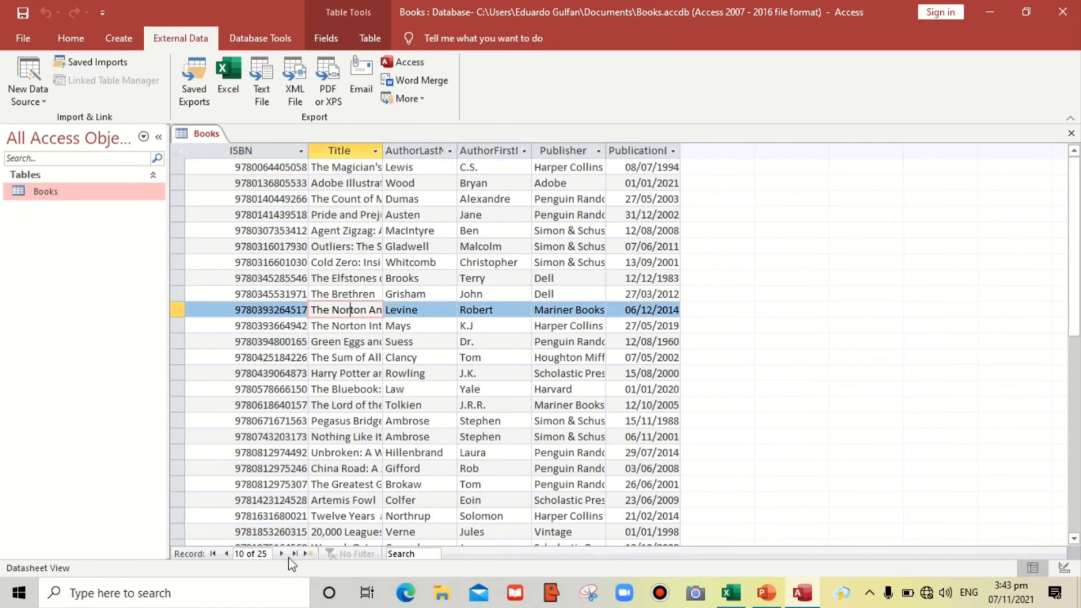
mouse_move(269, 554)
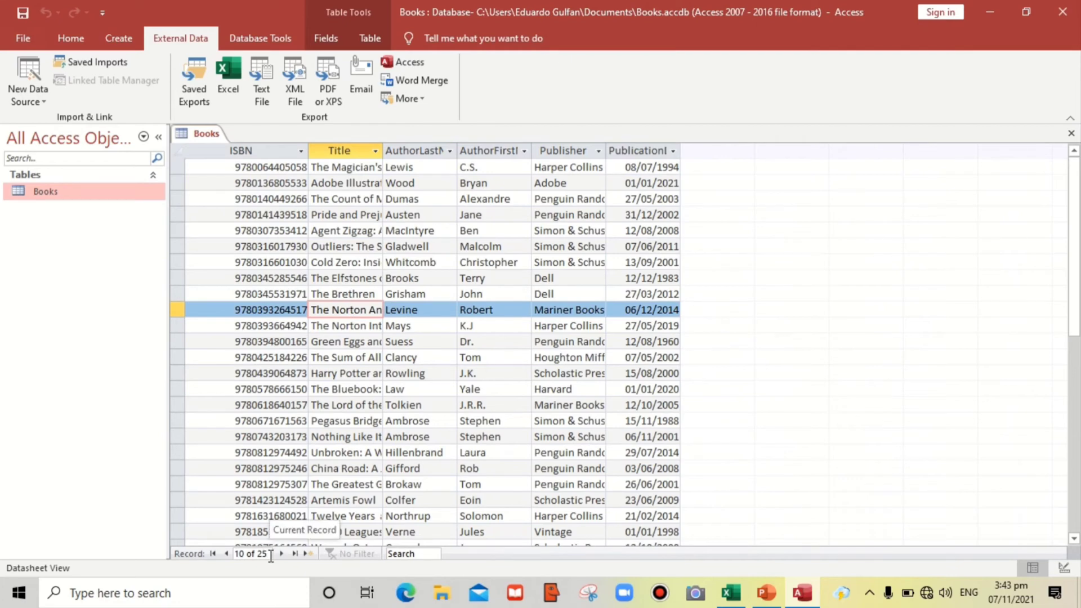
left_click(227, 79)
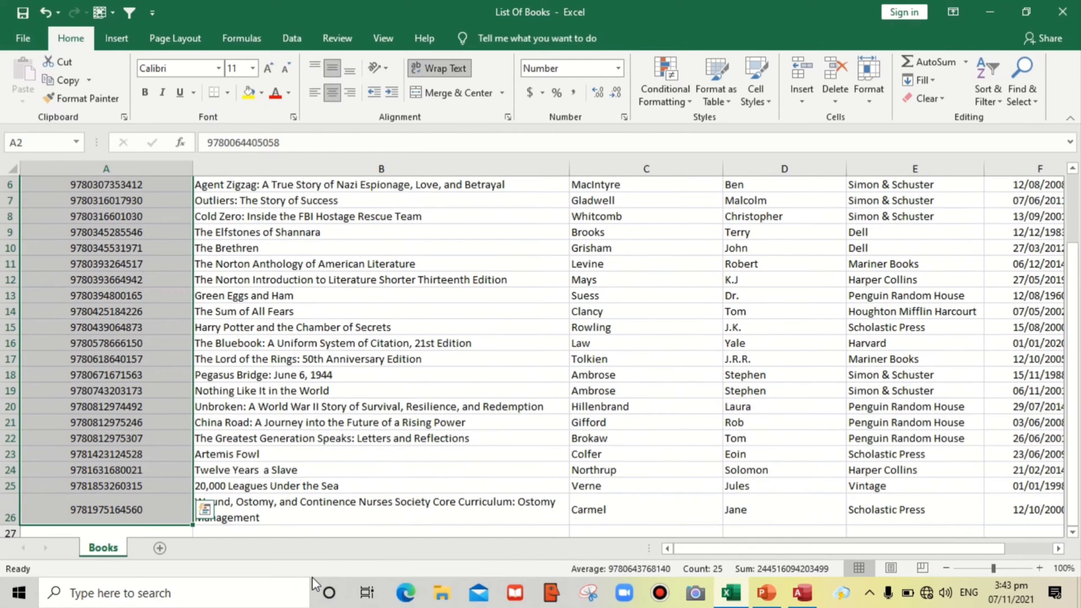
mouse_move(714, 577)
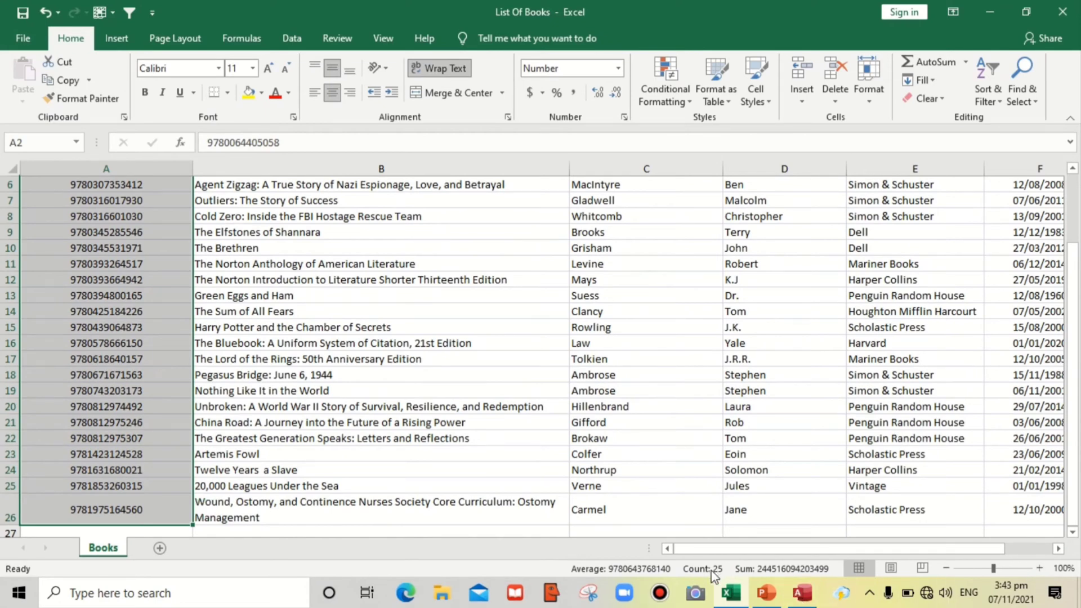
left_click(799, 593)
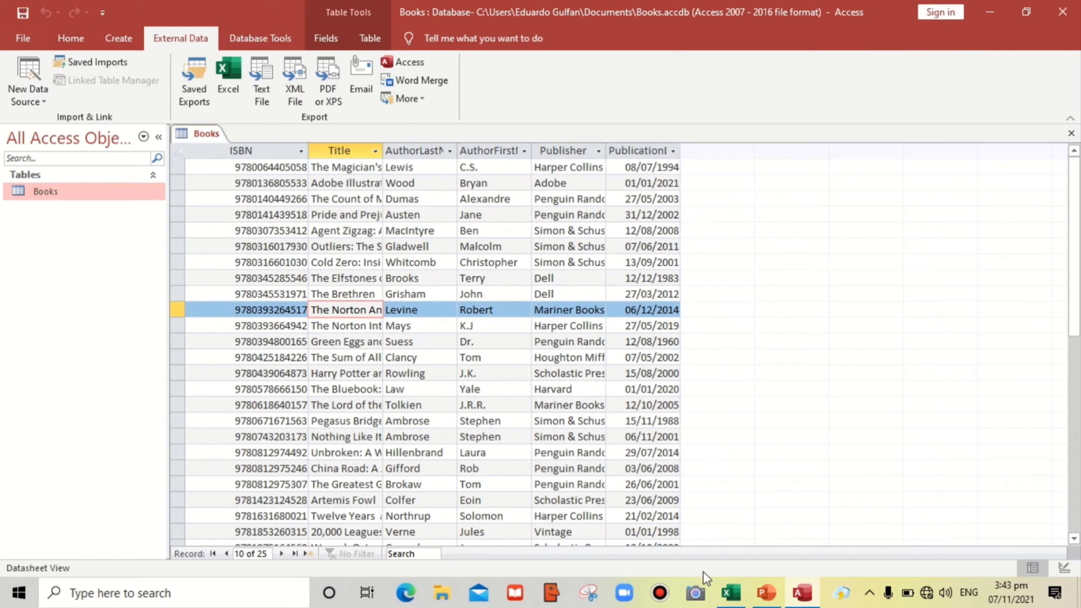
mouse_move(682, 144)
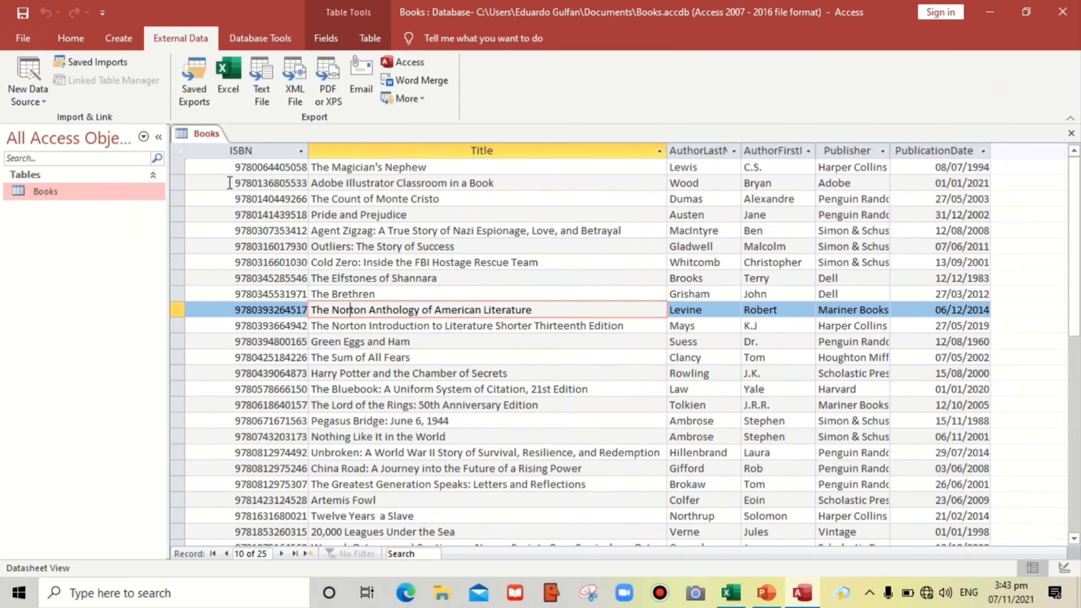
mouse_move(27, 79)
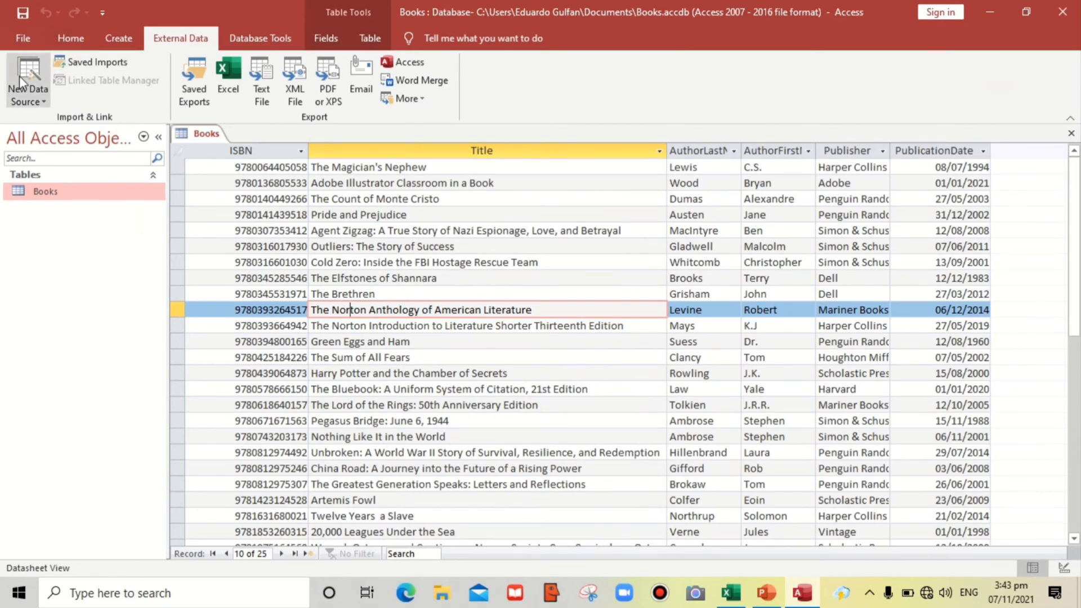
left_click(69, 39)
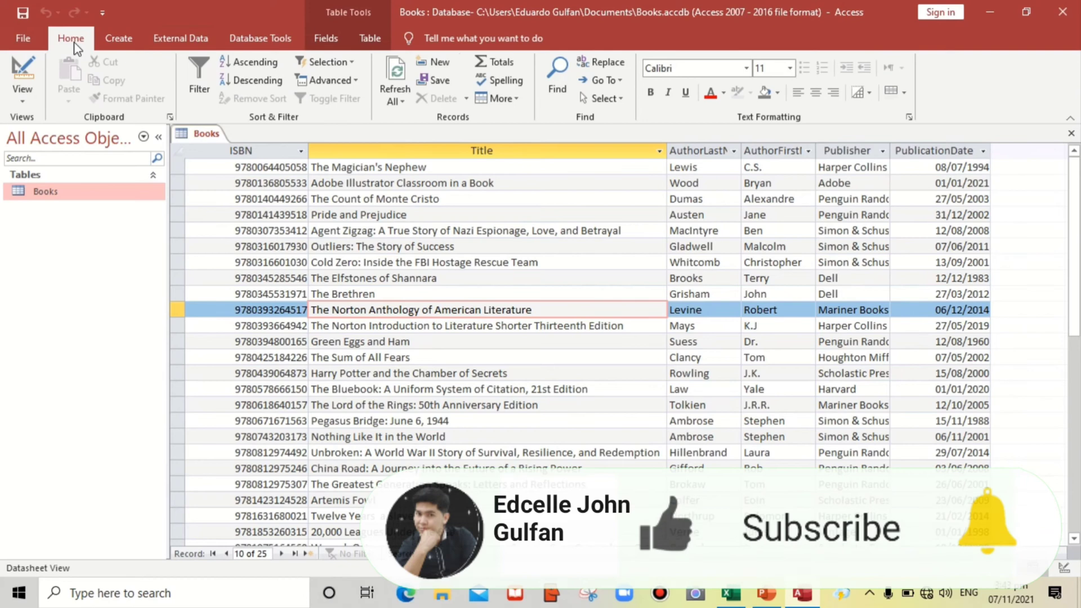
left_click(23, 75)
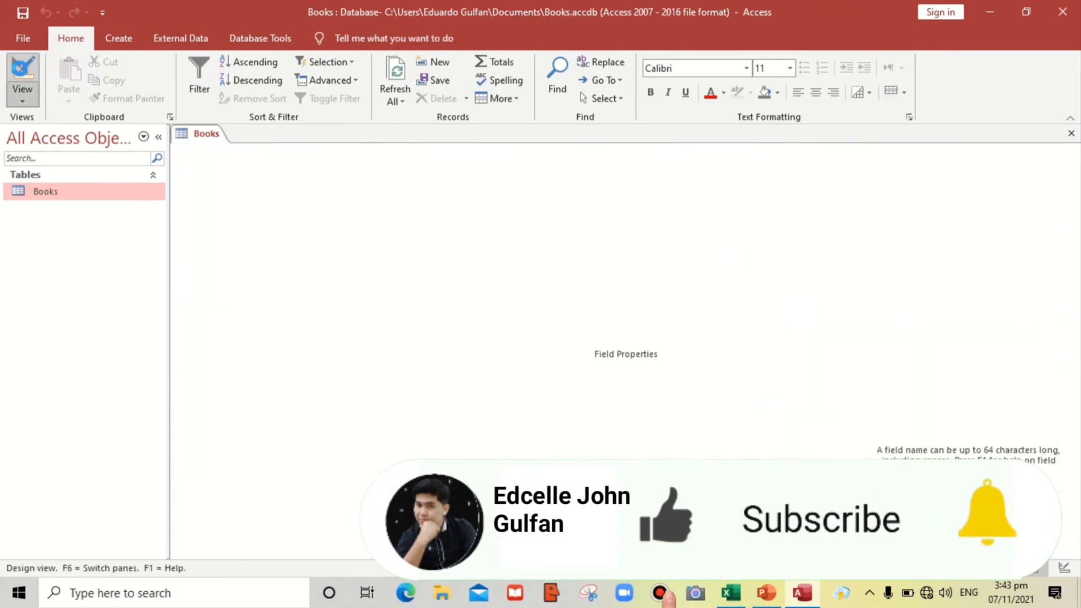
left_click(23, 76)
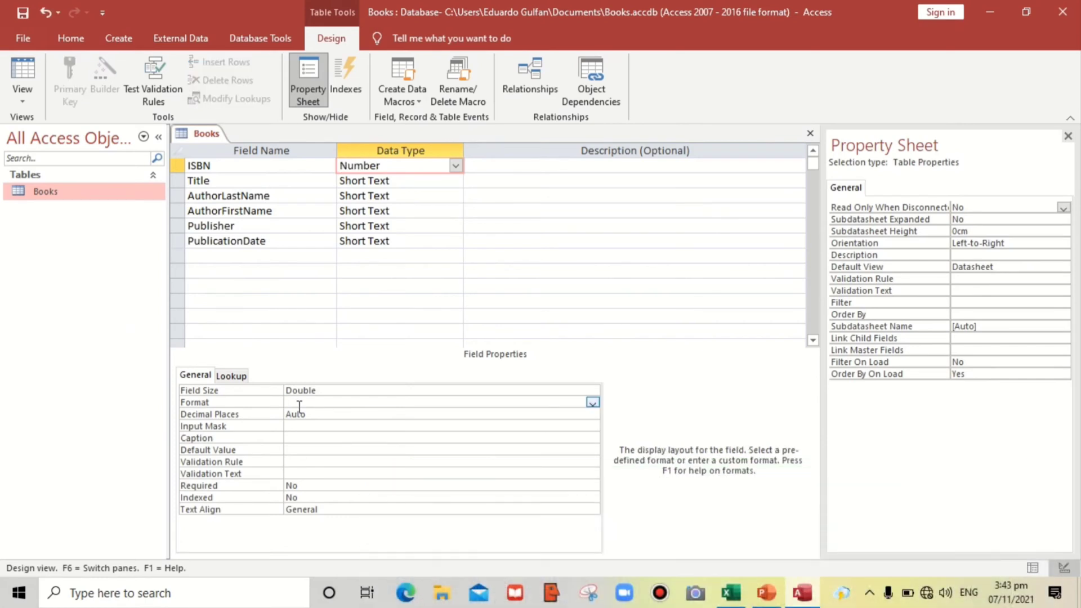
type("0")
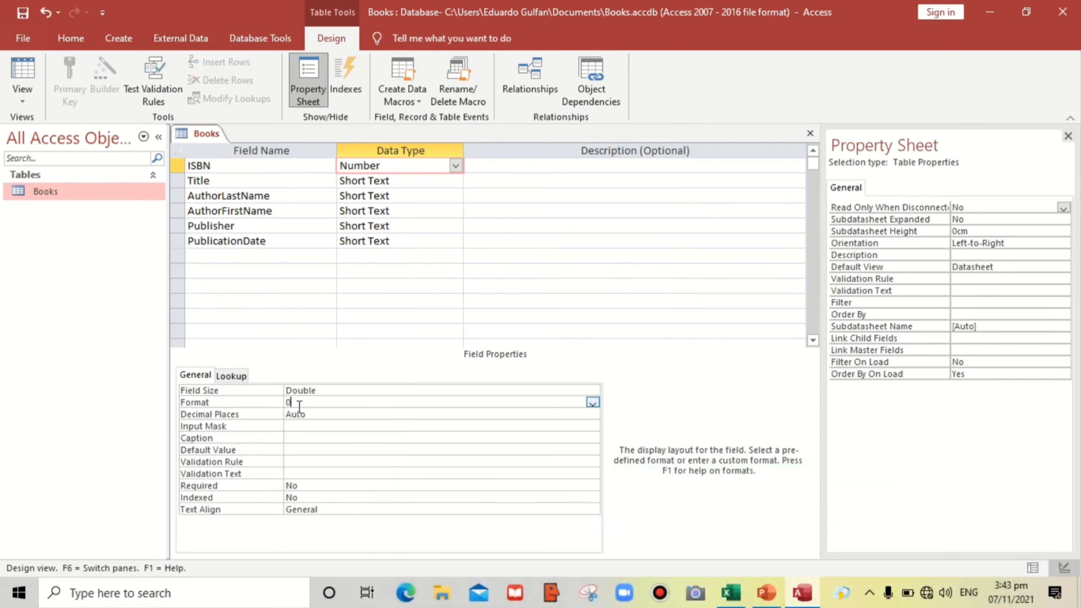
type("00")
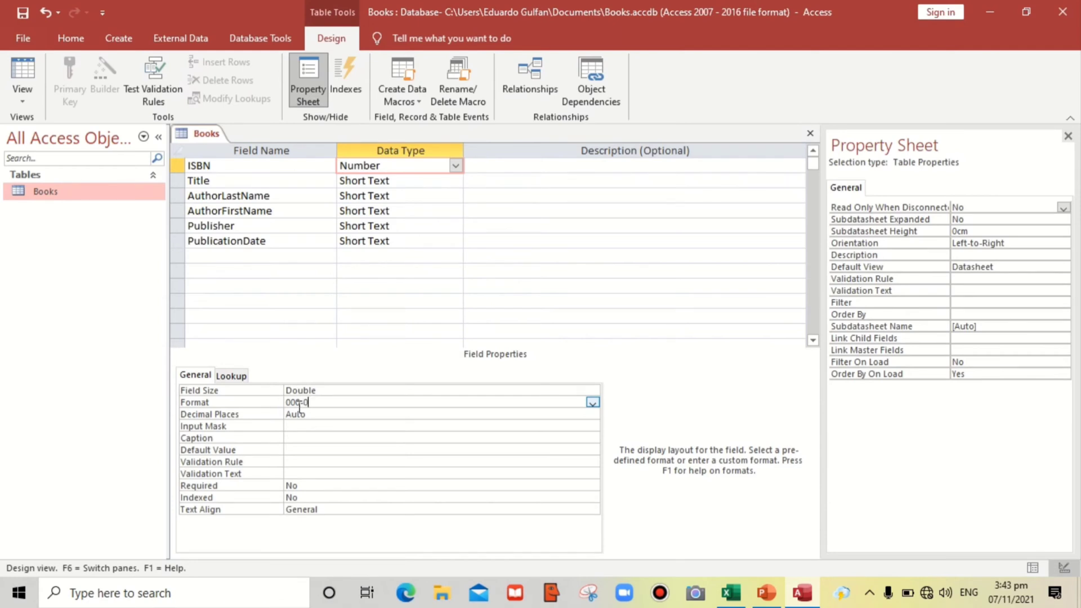
type("-0")
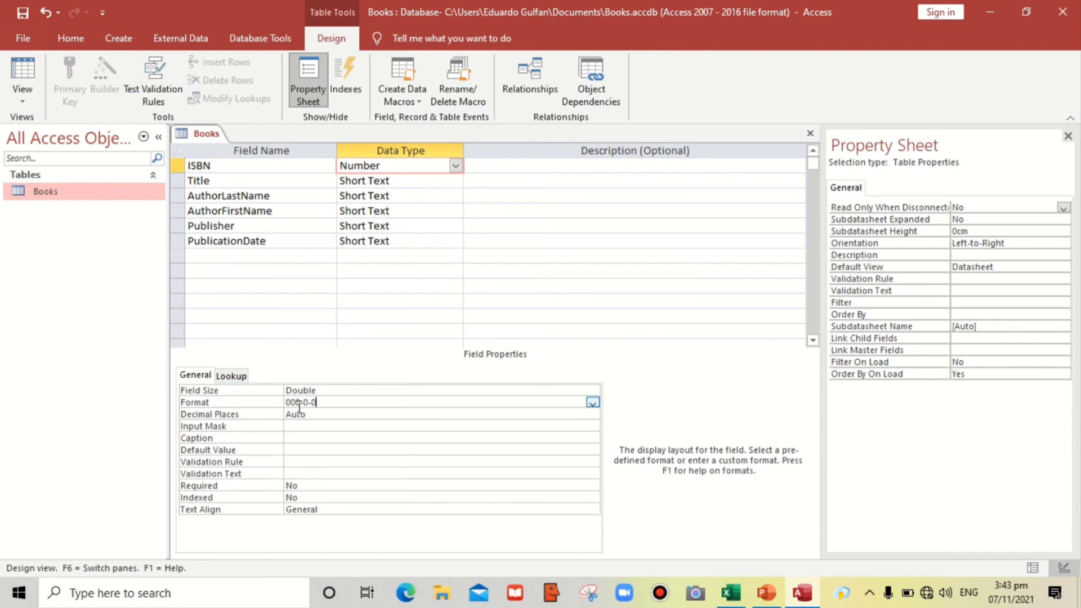
type("000-")
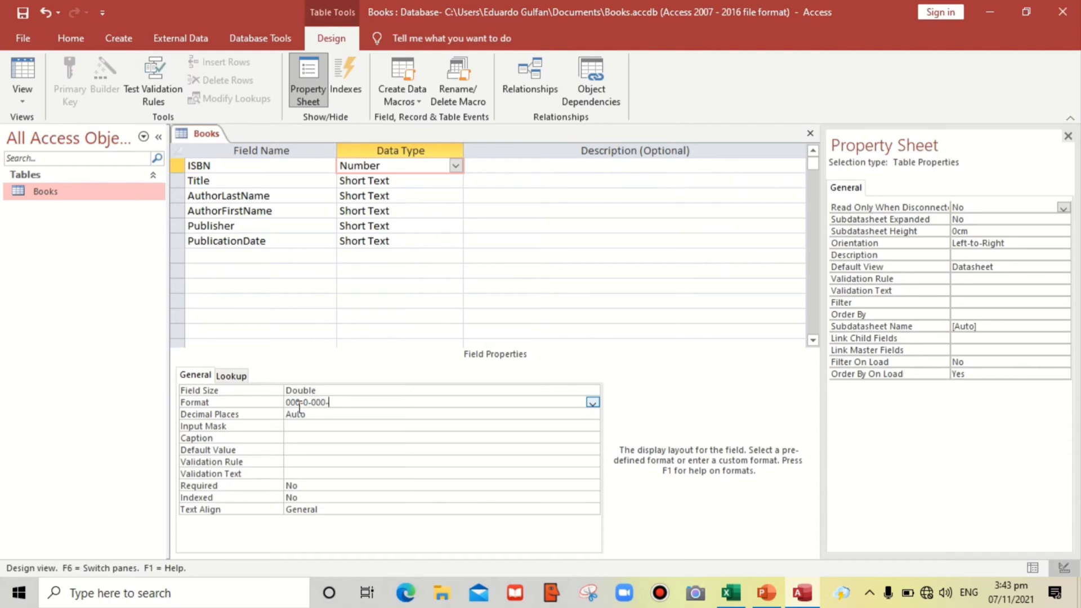
type("00000-0")
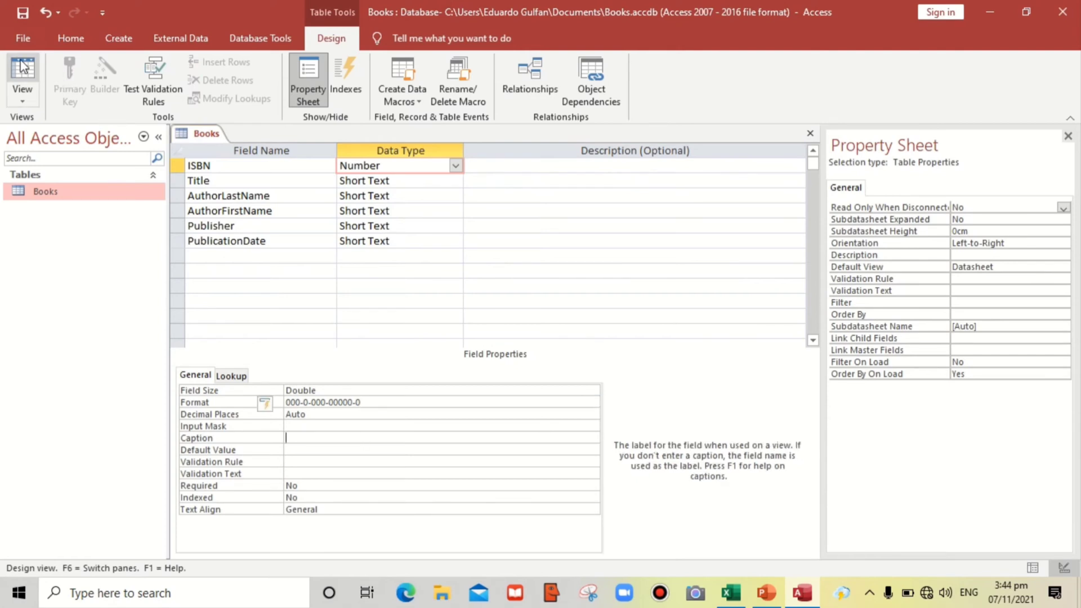
Step: Save the table, return to Datasheet view and centre the ISBN column values
left_click(22, 74)
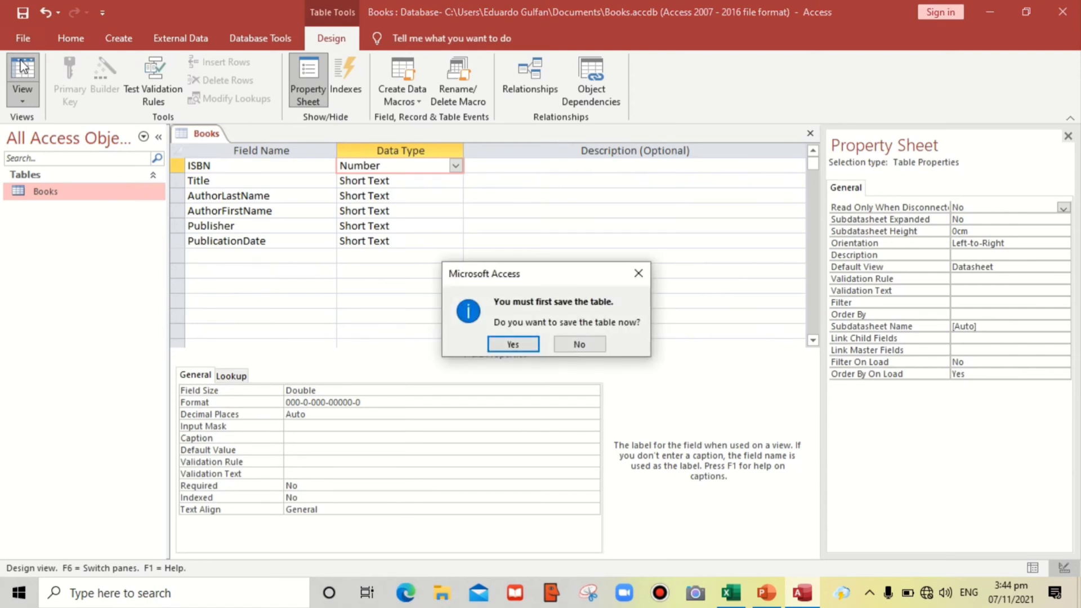
left_click(512, 345)
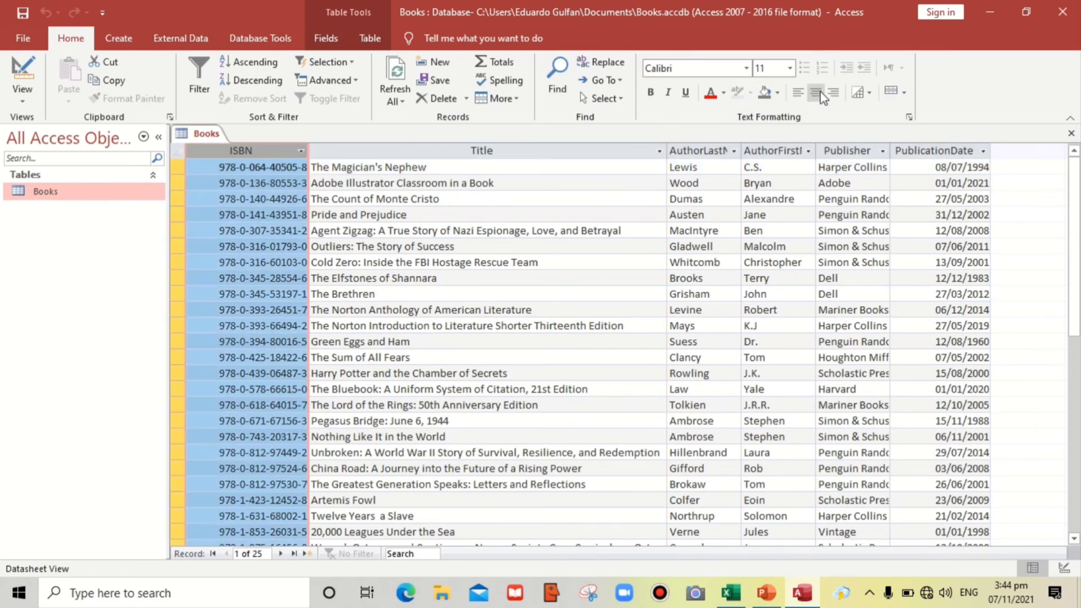
left_click(251, 278)
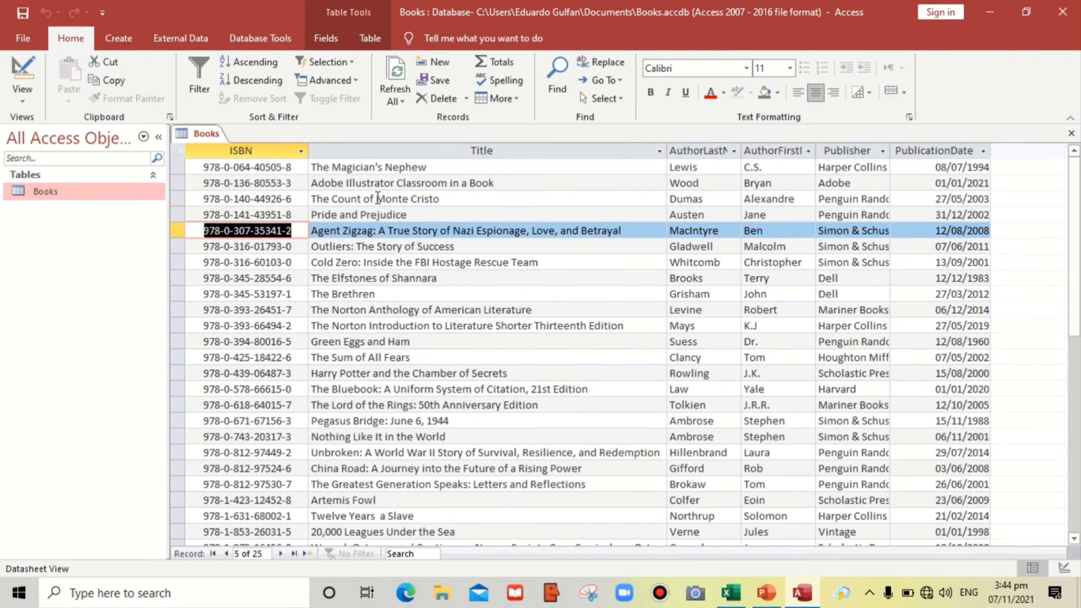
mouse_move(889, 159)
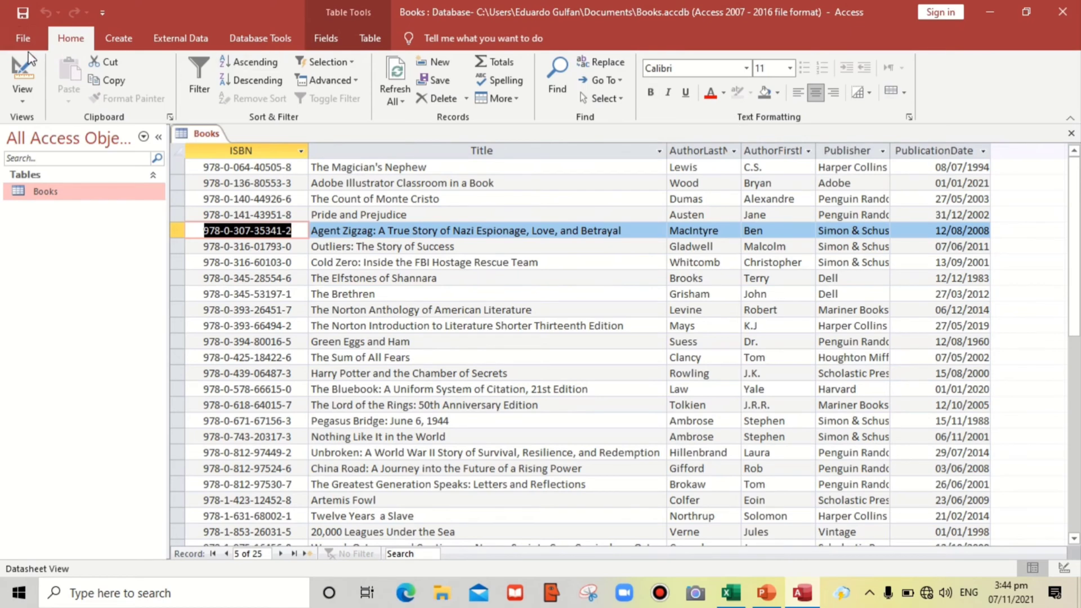
Step: In Design View, set the PublicationDate field's data type to Date/Time
left_click(22, 75)
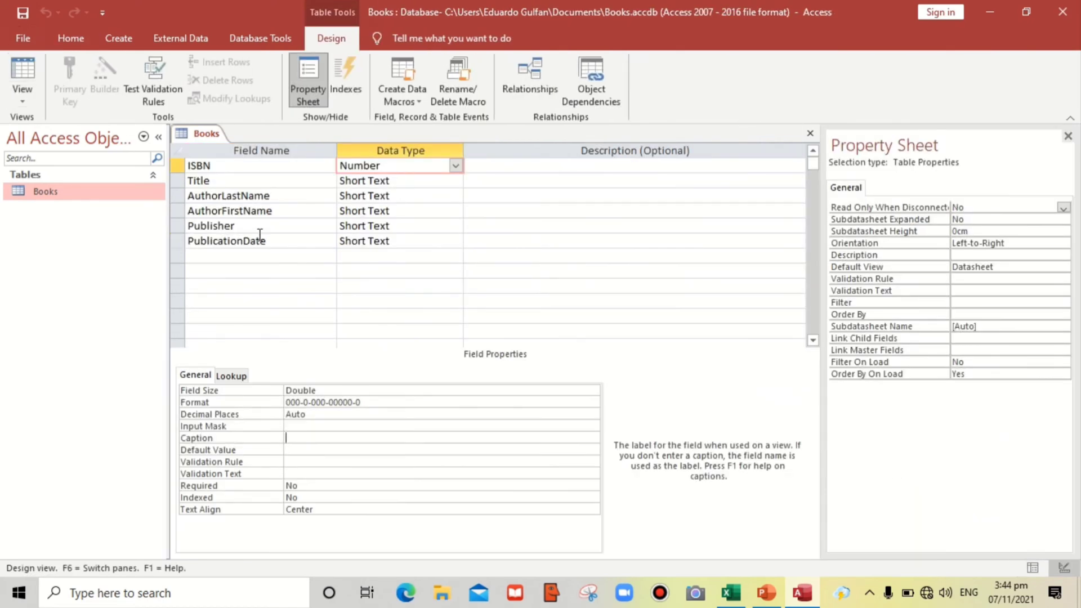
left_click(227, 241)
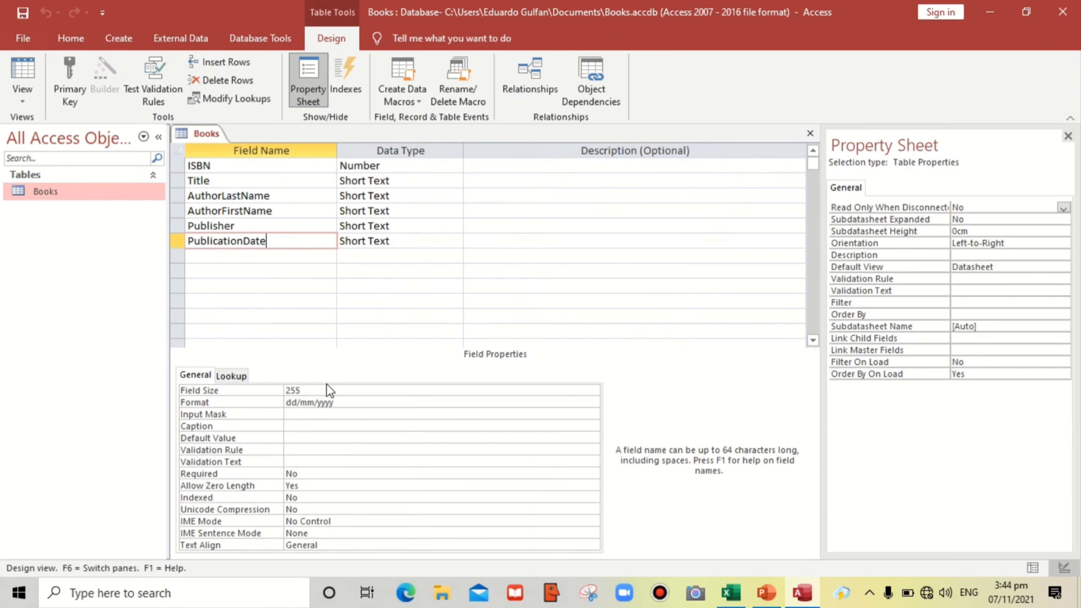
left_click(400, 241)
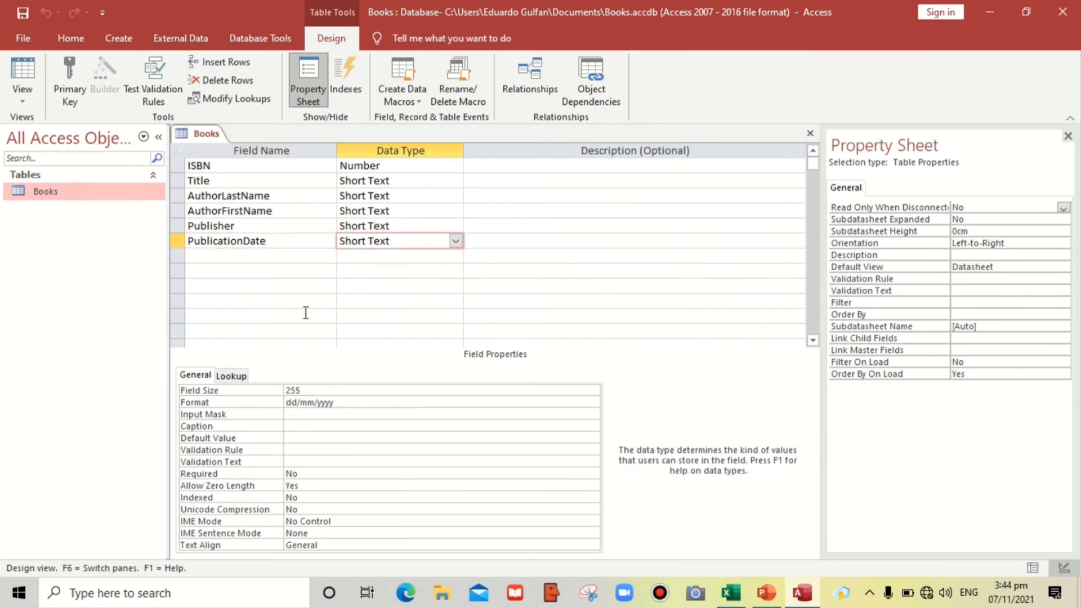
mouse_move(364, 251)
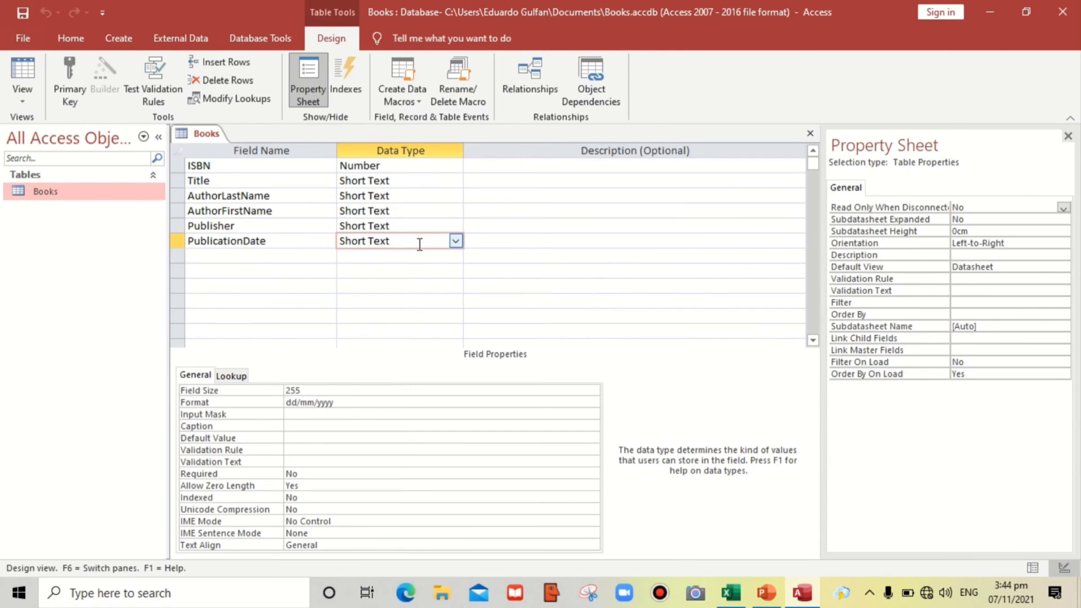
left_click(455, 241)
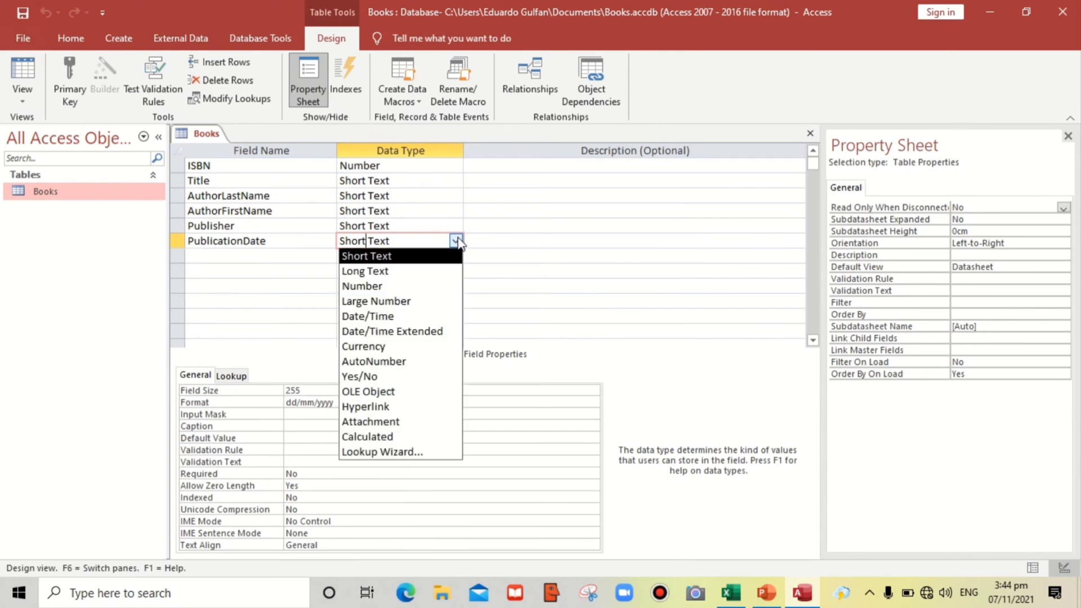
mouse_move(390, 315)
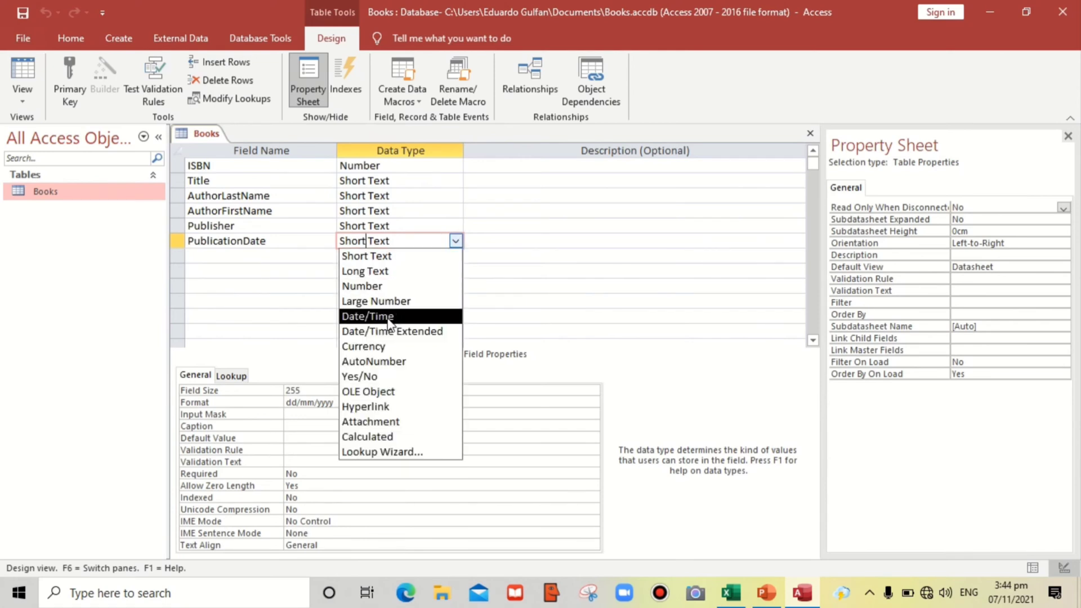
left_click(367, 316)
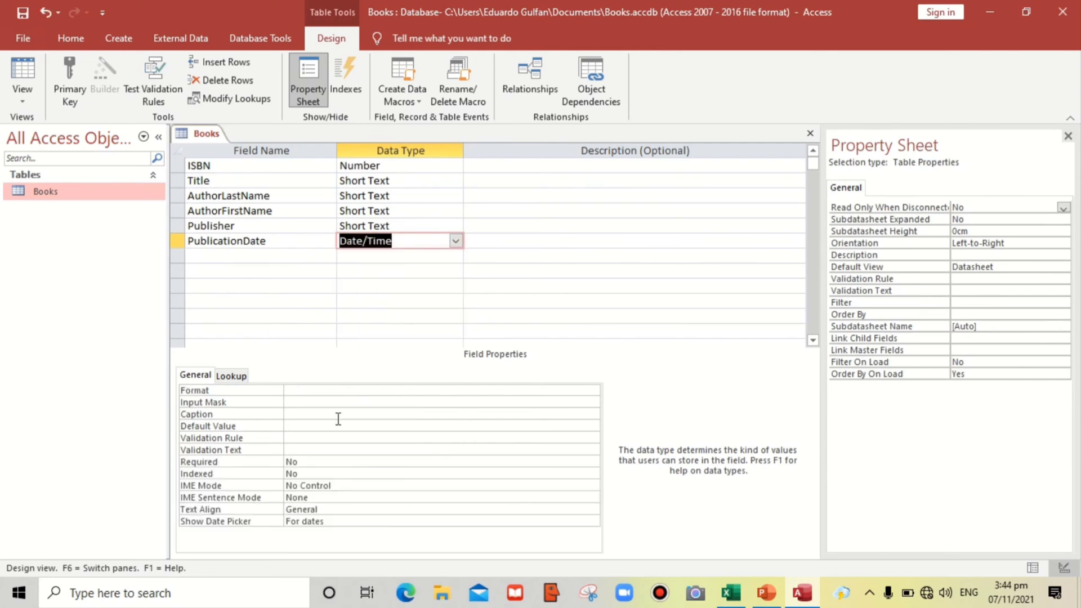
left_click(442, 391)
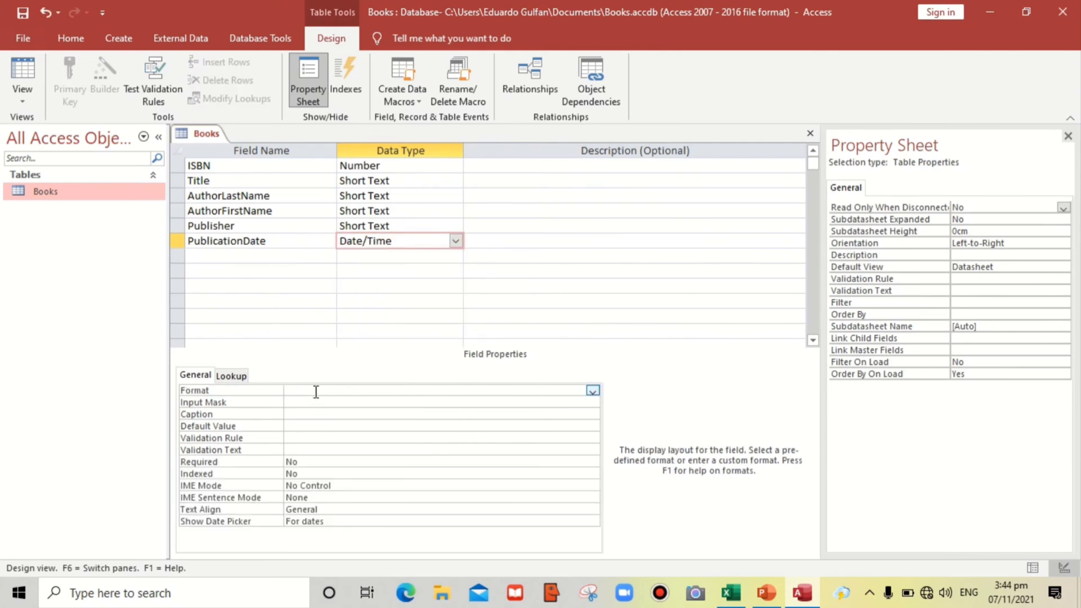
Step: Set the PublicationDate format to mm/dd/yyyy
type("mm")
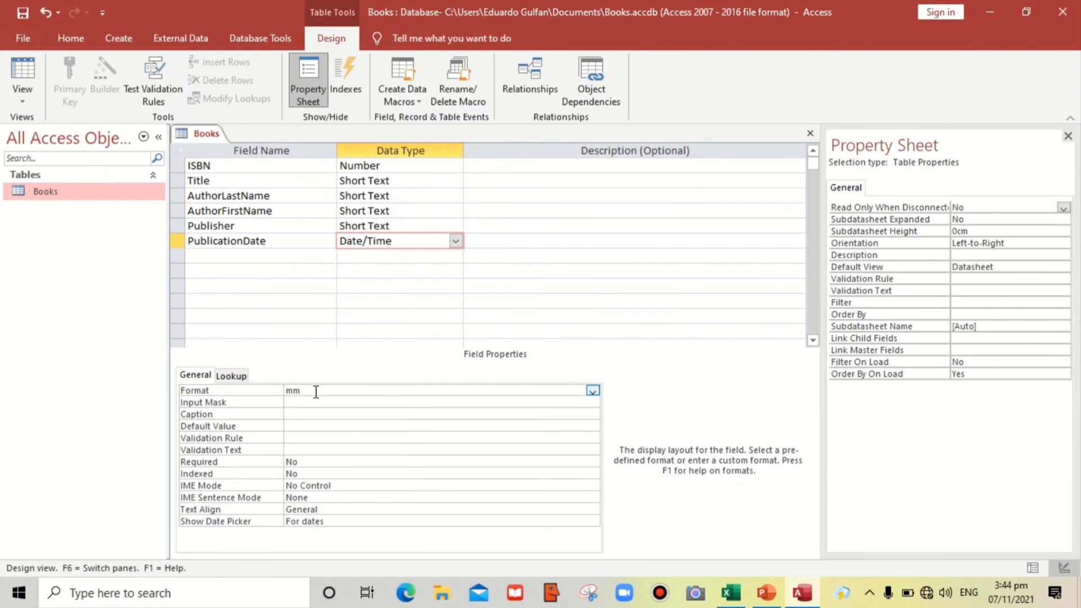
type("/")
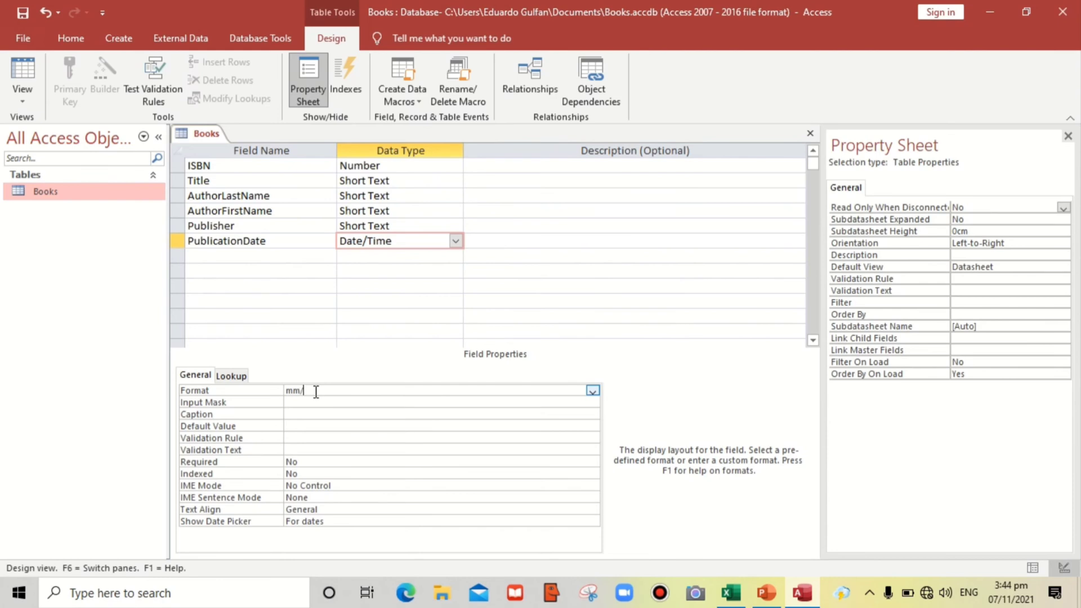
type("dd/")
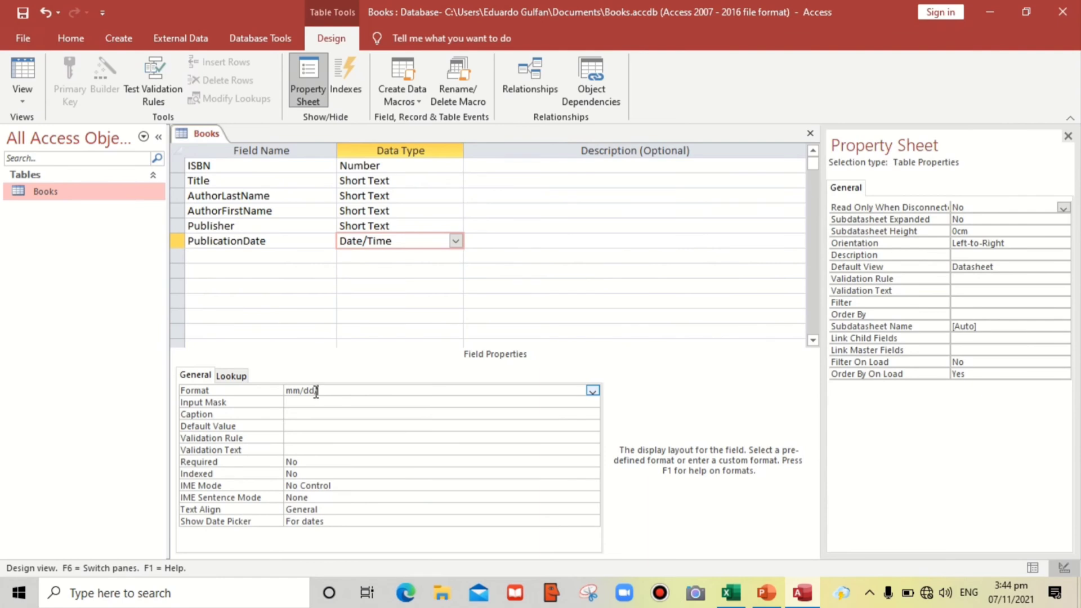
type("/yyyy")
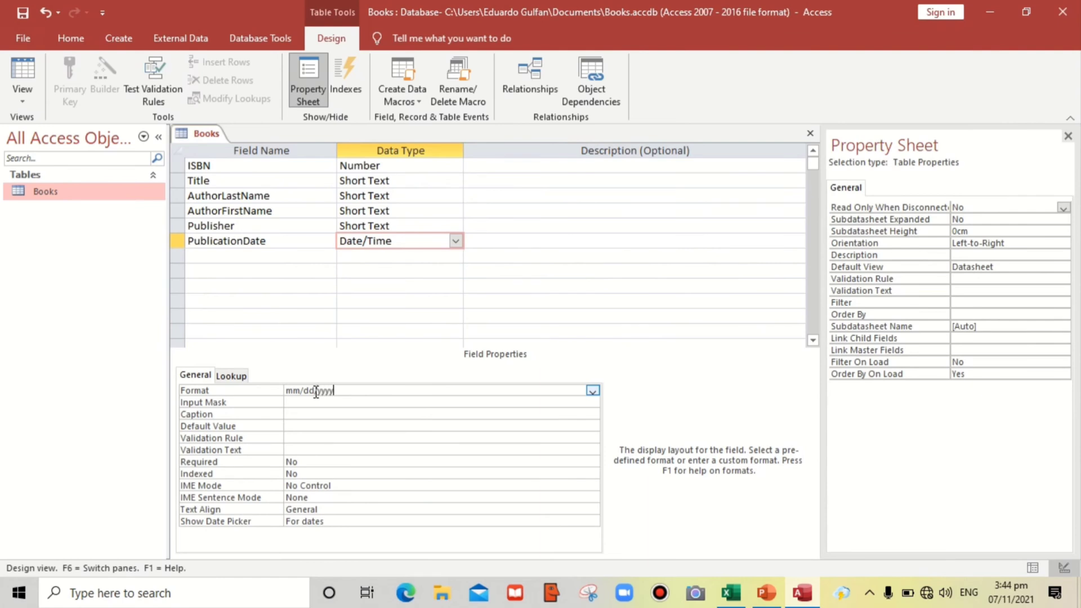
Step: Set the PublicationDate input mask to 00/00/0000
left_click(442, 402)
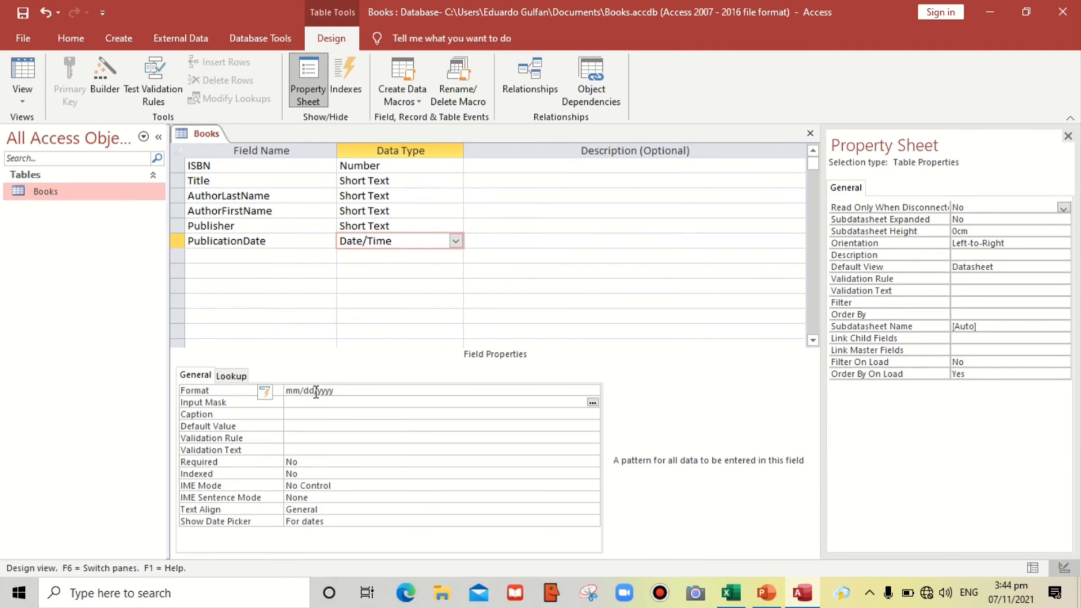
left_click(413, 402)
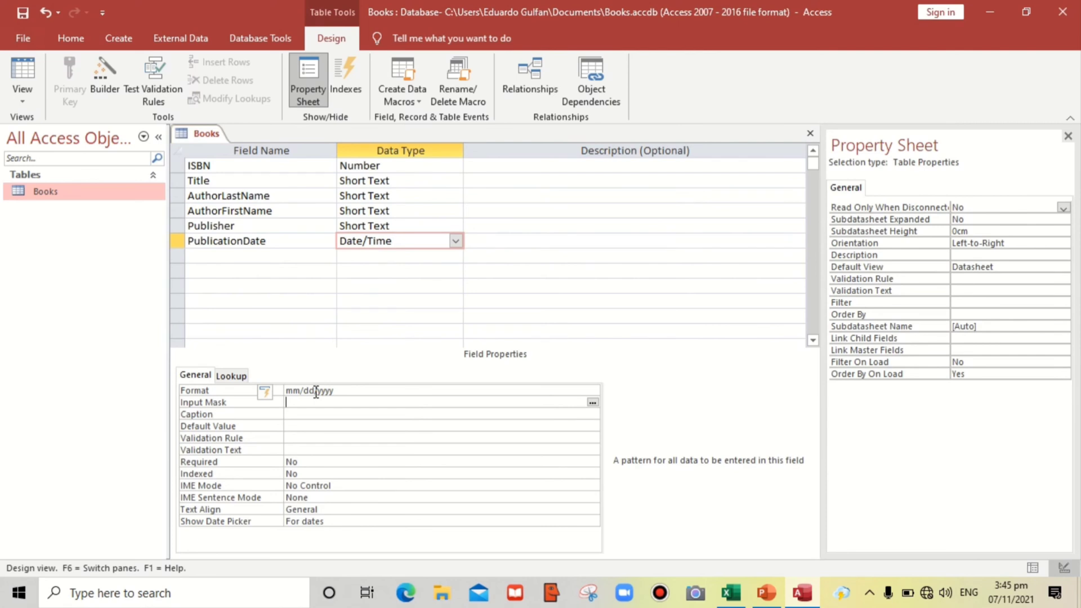
type("00/")
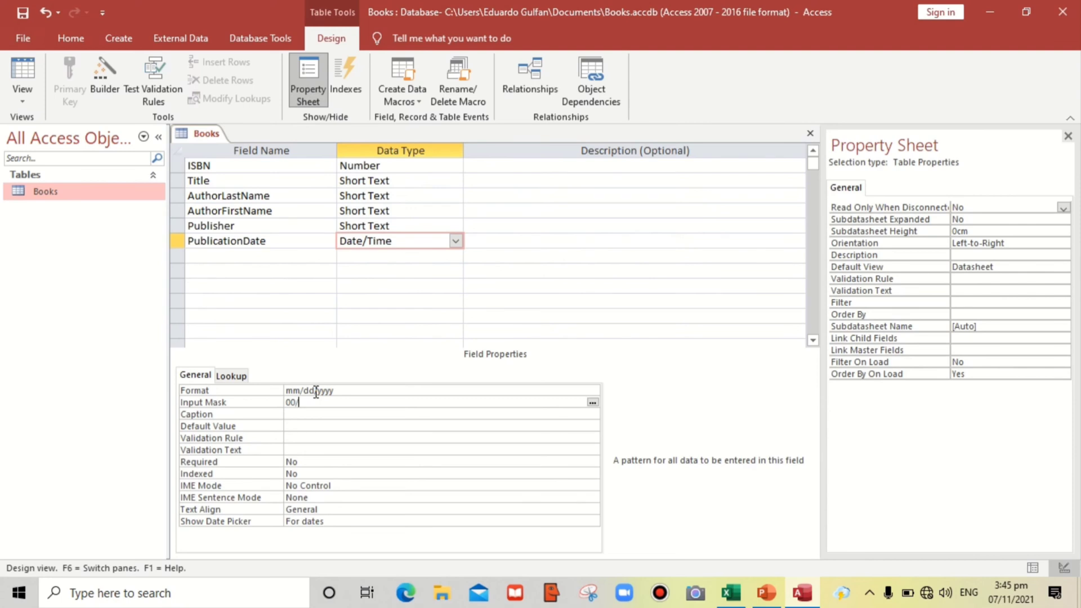
type("00/0000")
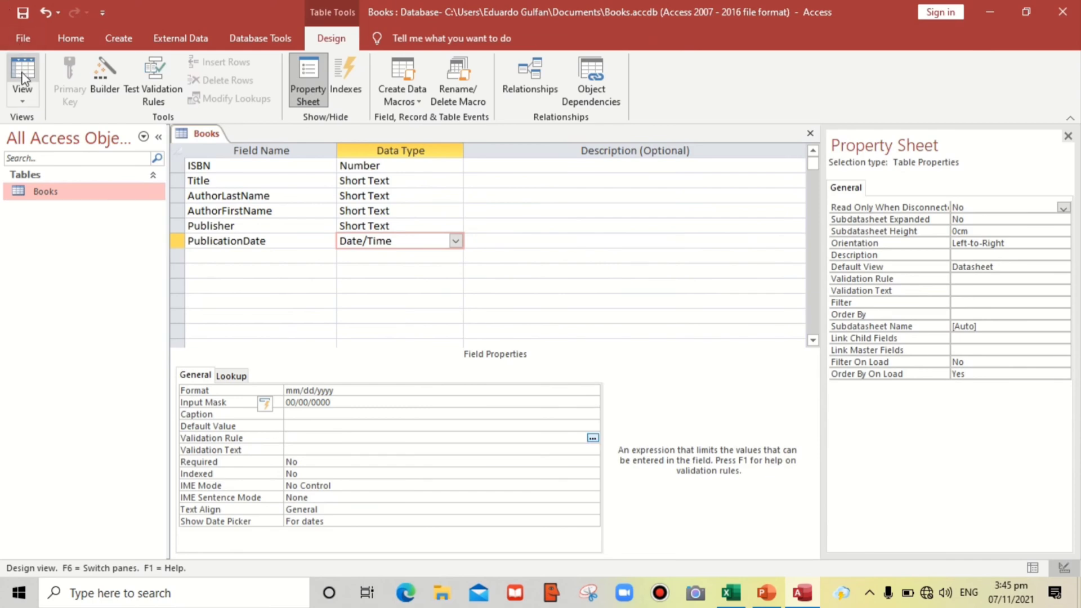
Step: In Datasheet view, begin entering a 01/01/2… publication date in the new record row
left_click(20, 75)
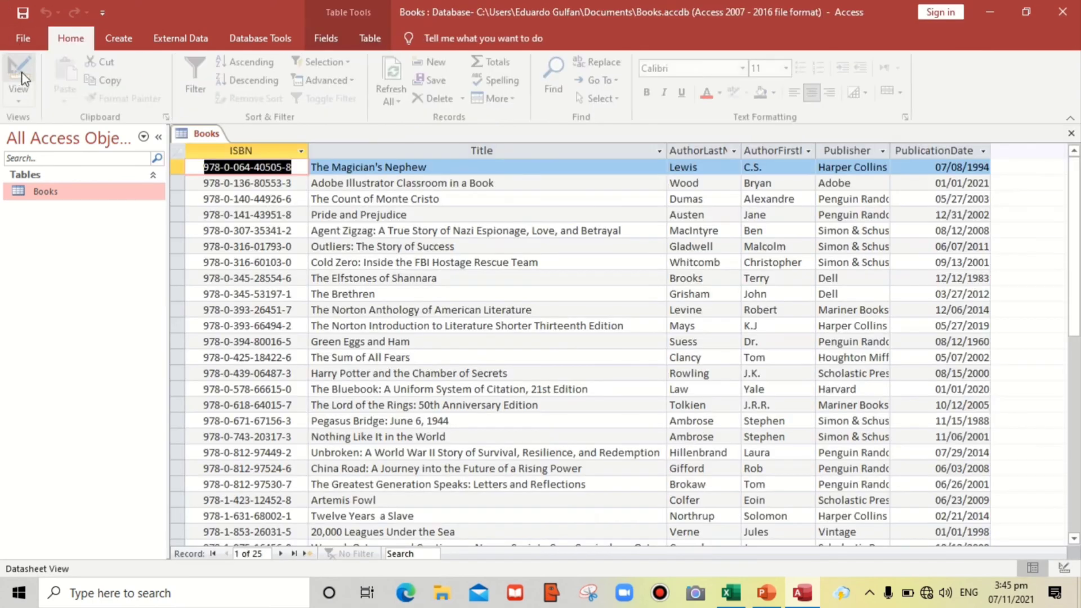
left_click(959, 167)
type("0")
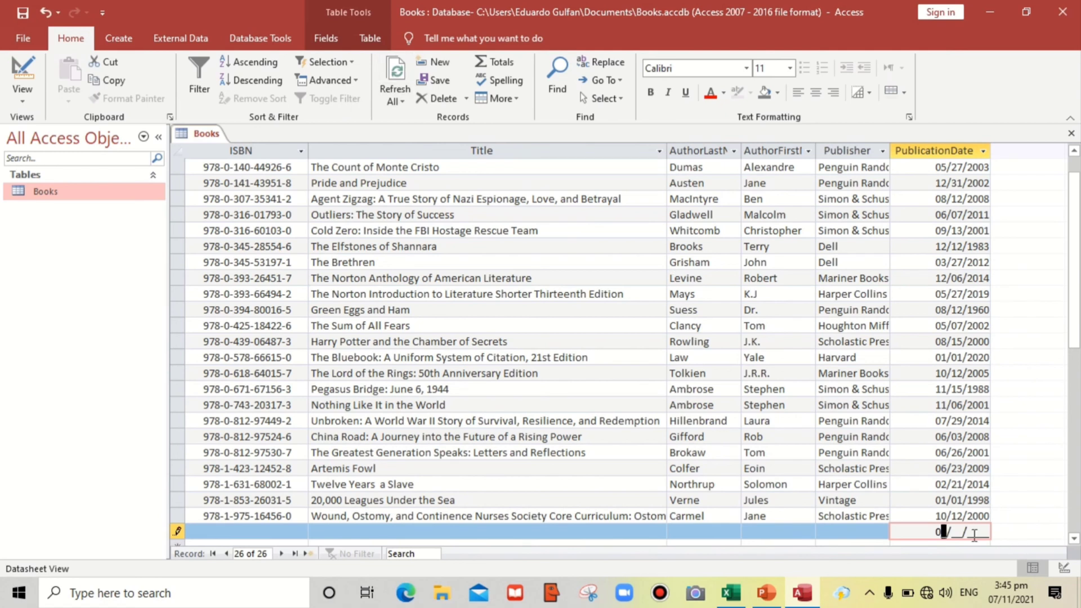
type("1/")
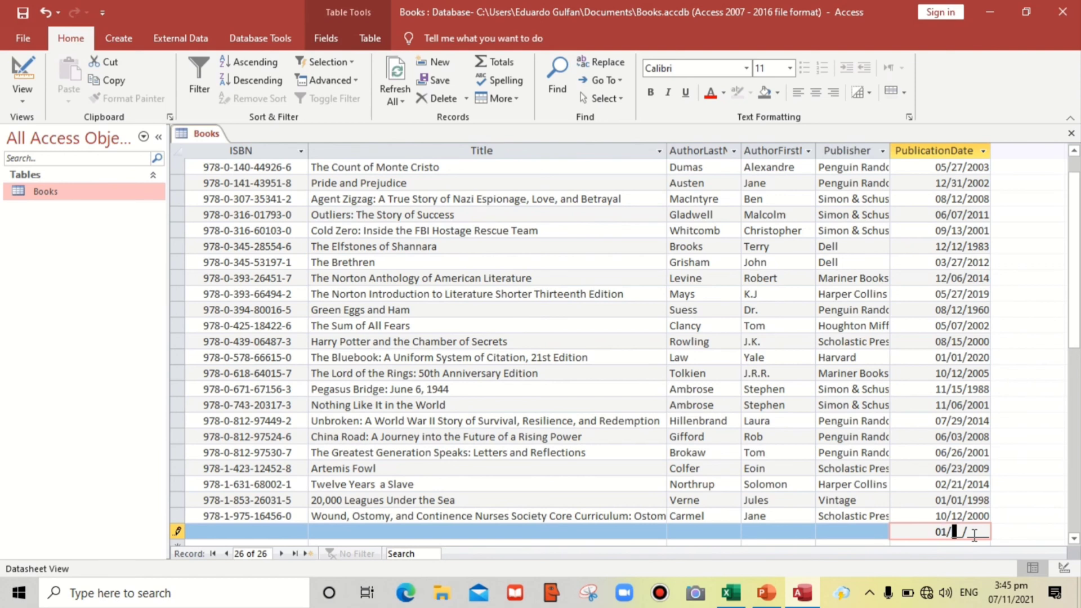
type("01/2")
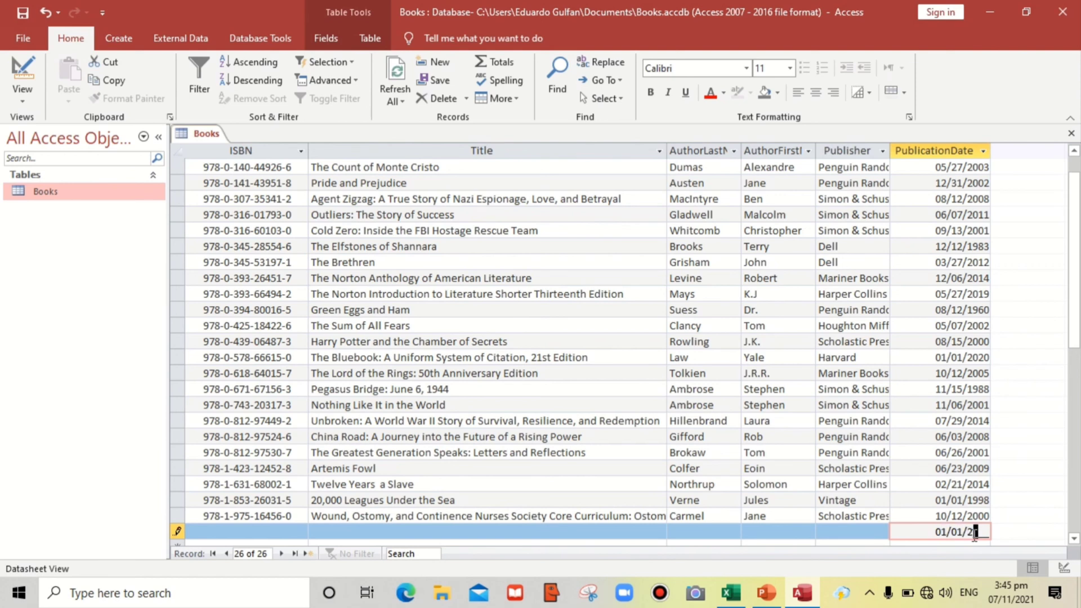